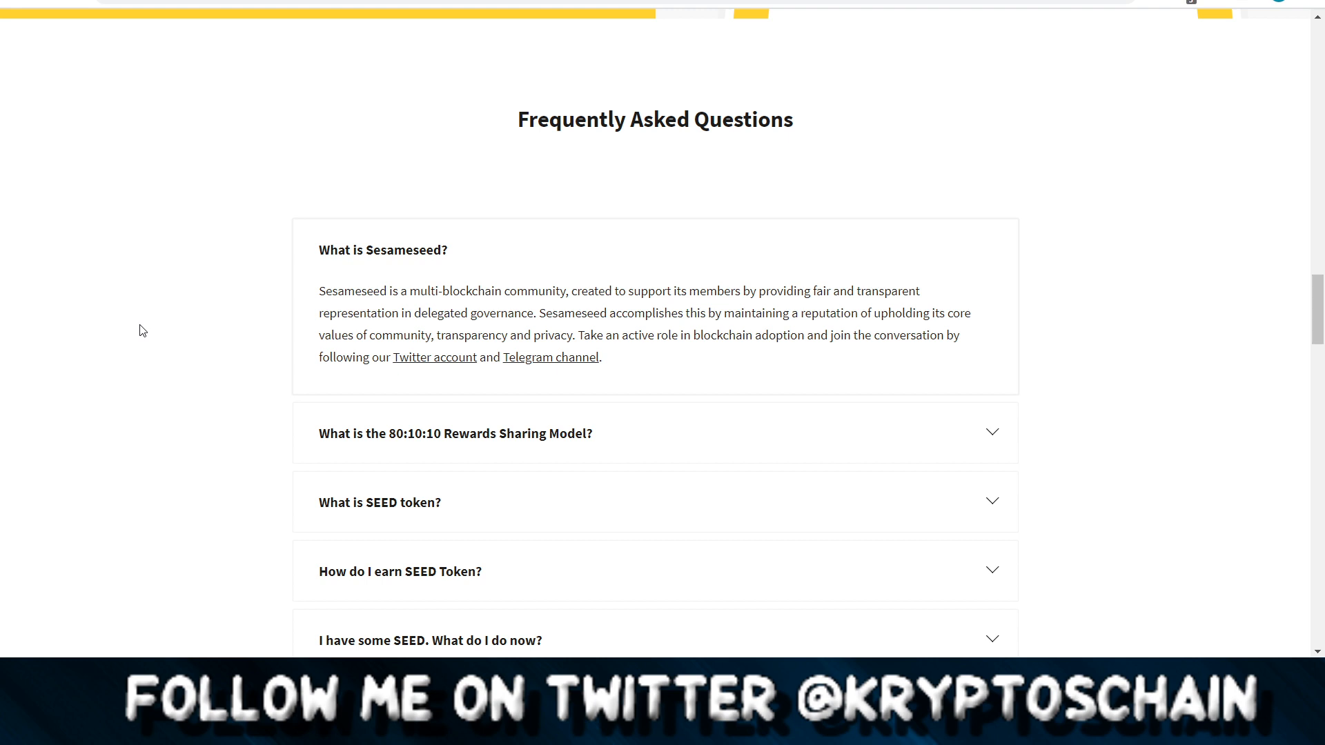
Scroll through Test_Wallet's balance page, then return to the individual wallets list.
scroll(down, 3)
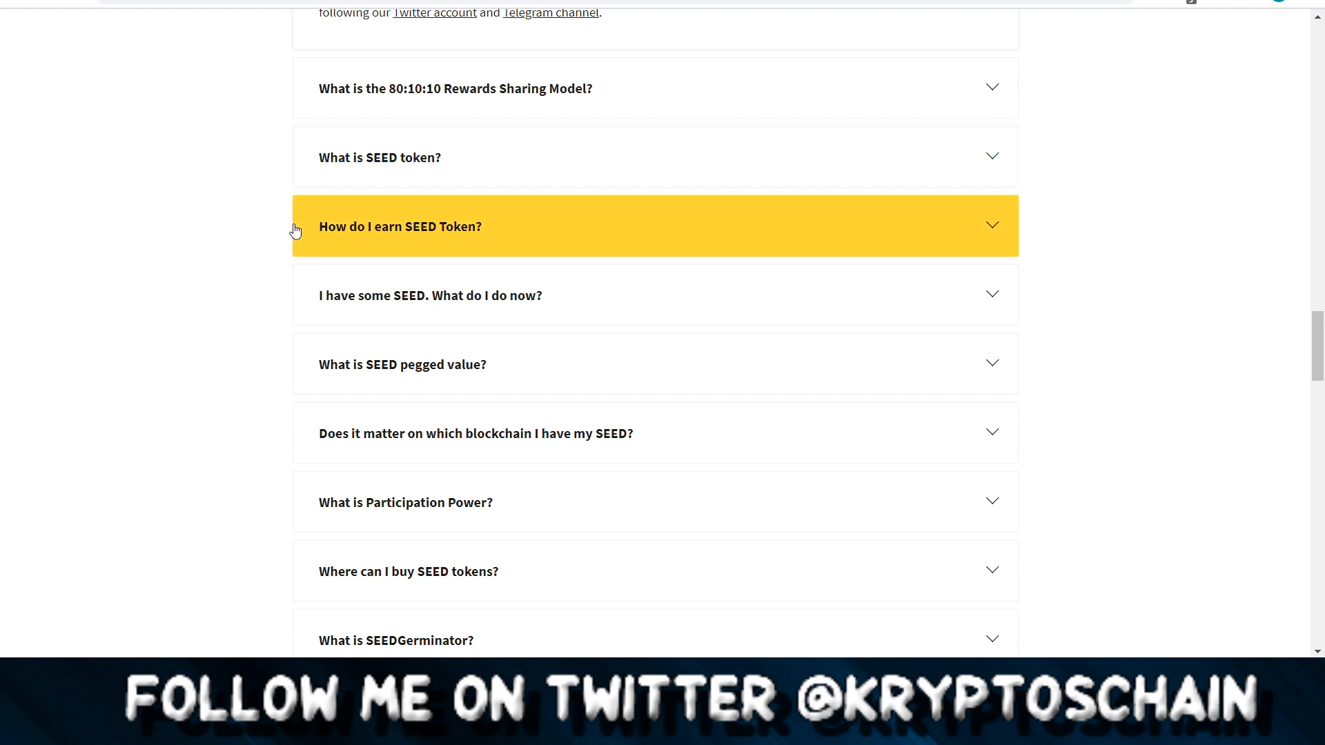
scroll(down, 3)
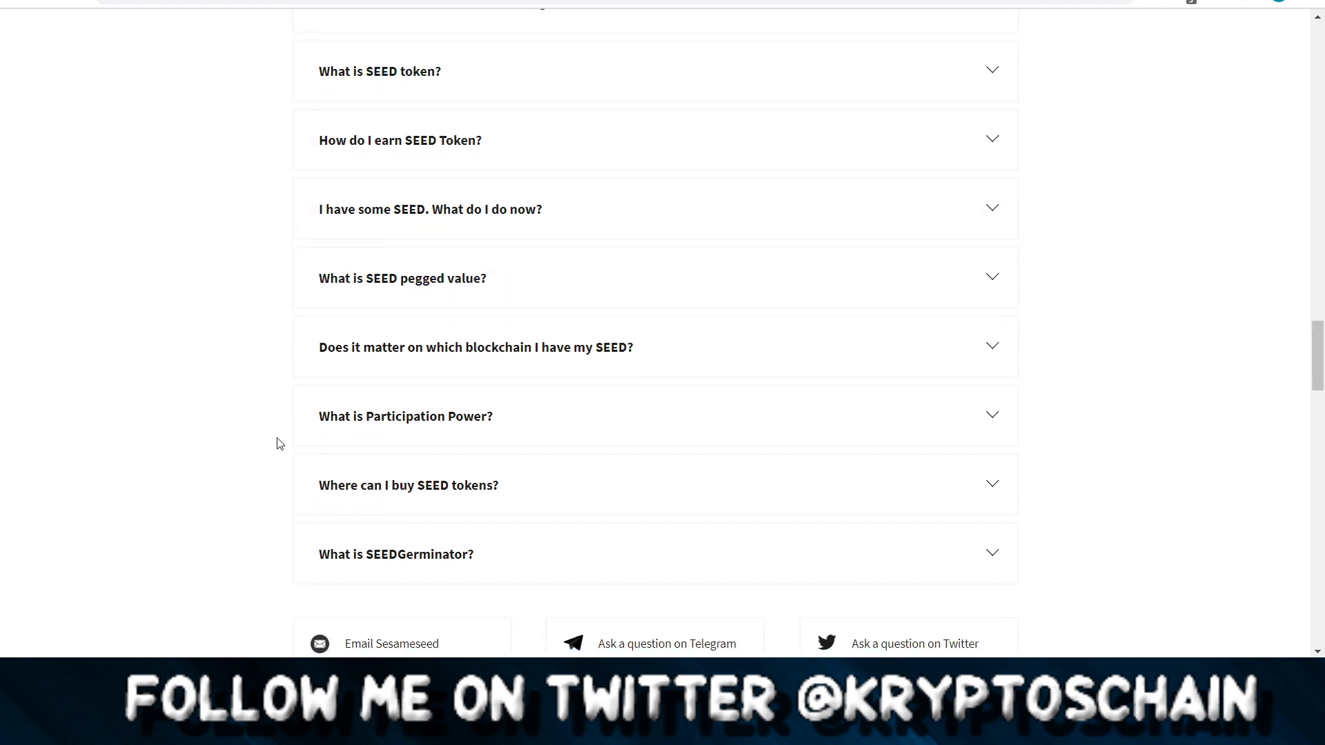
scroll(up, 3)
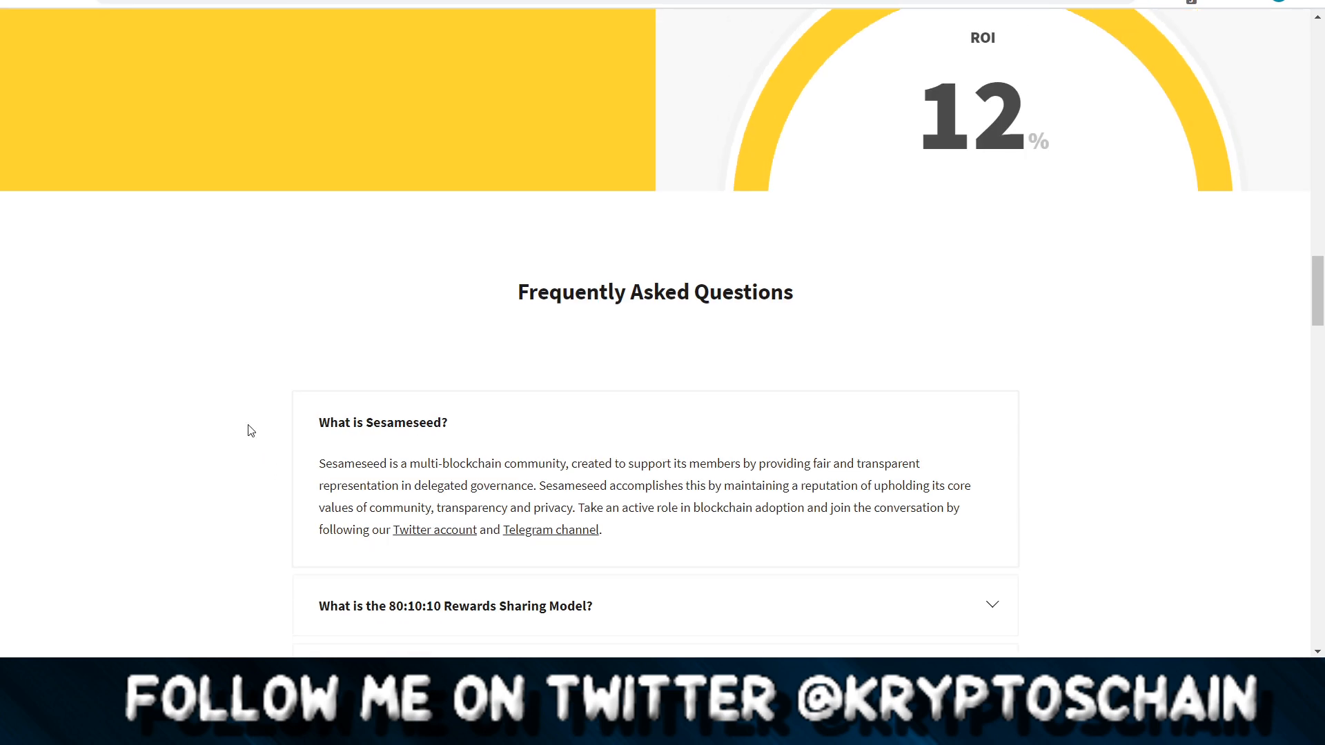
mouse_move(265, 365)
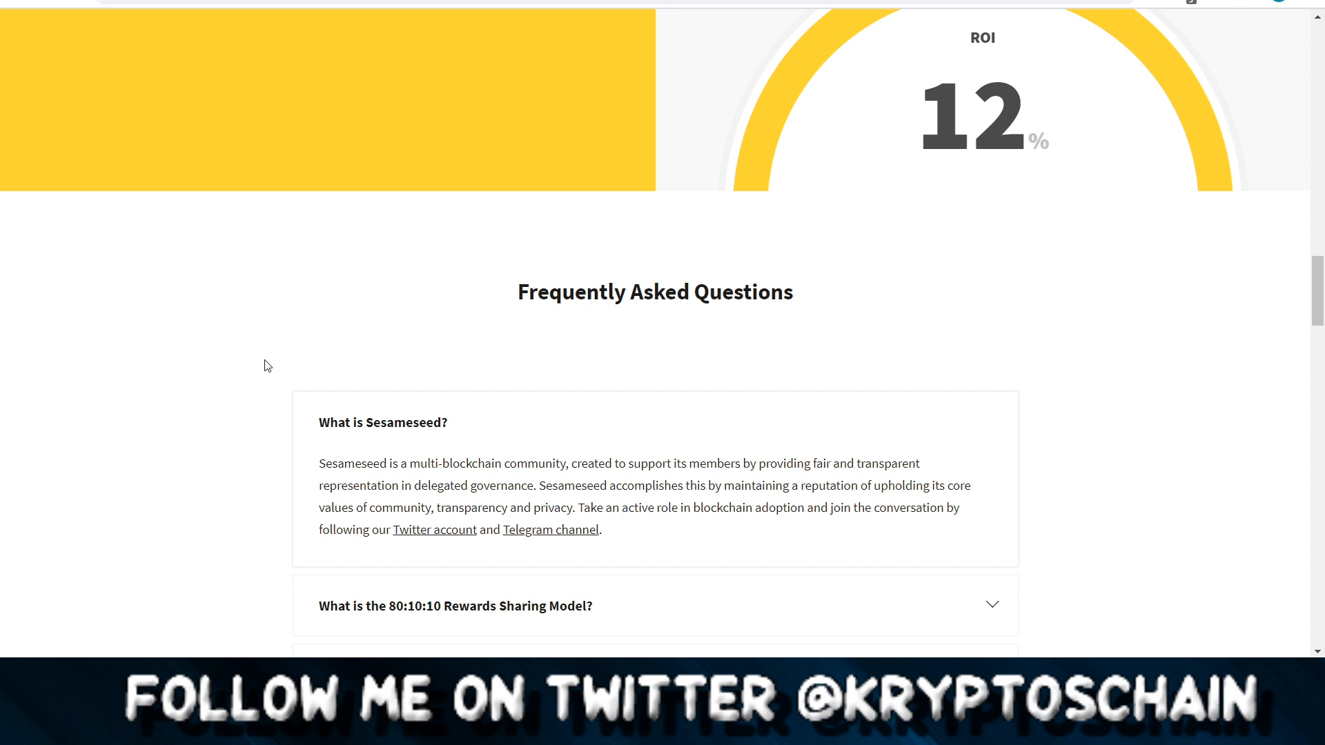
mouse_move(289, 374)
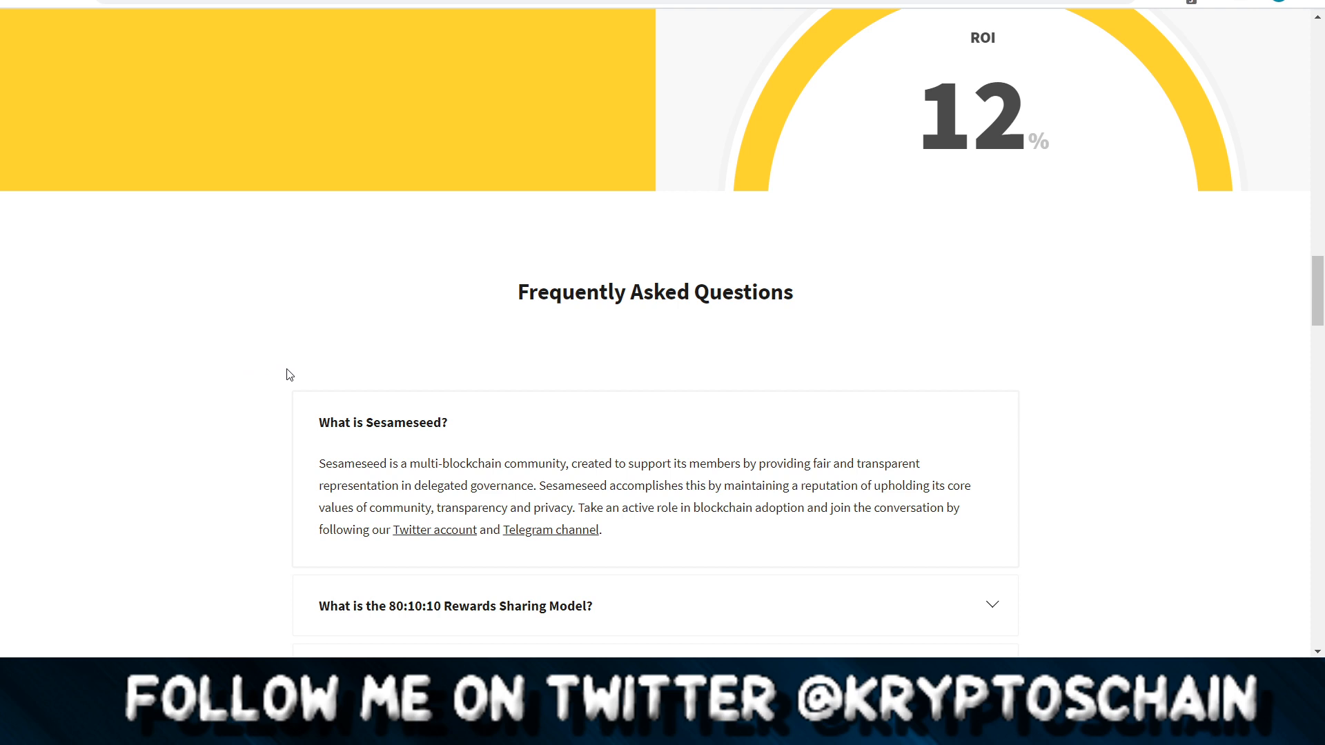
scroll(up, 3)
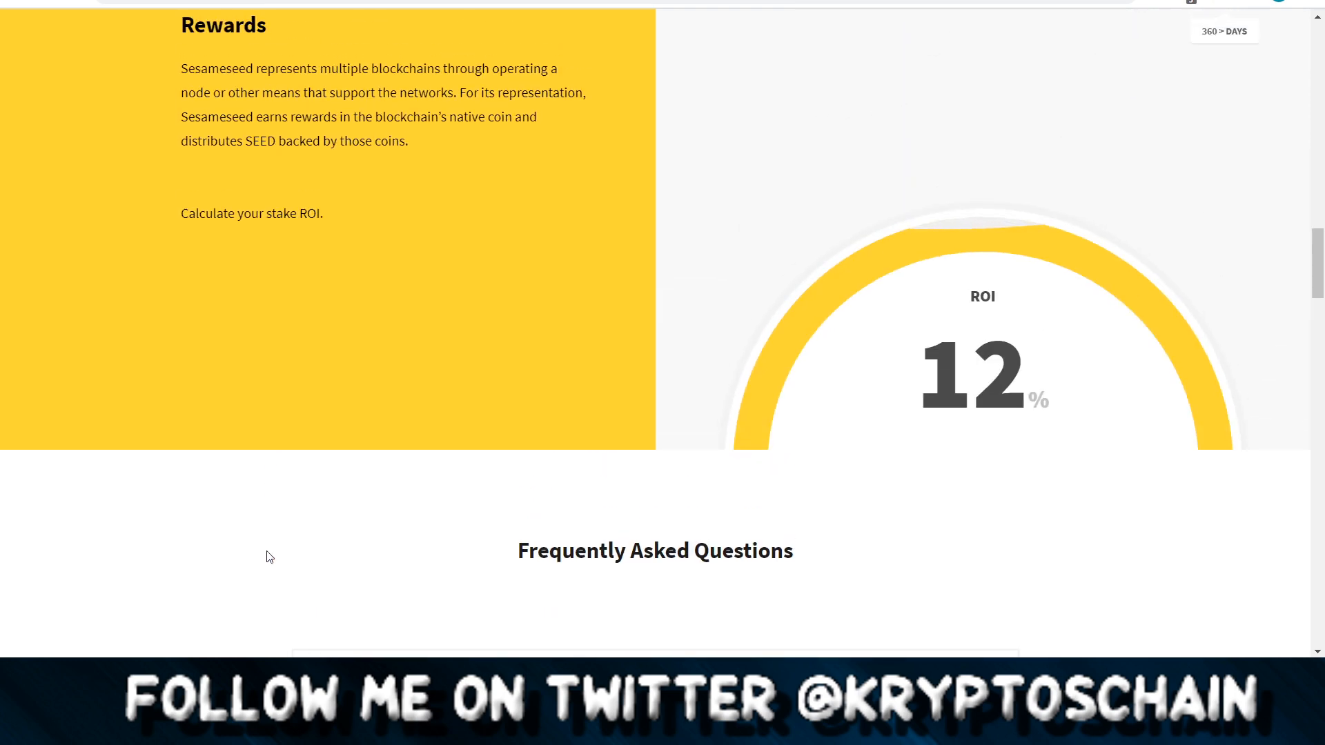
scroll(down, 3)
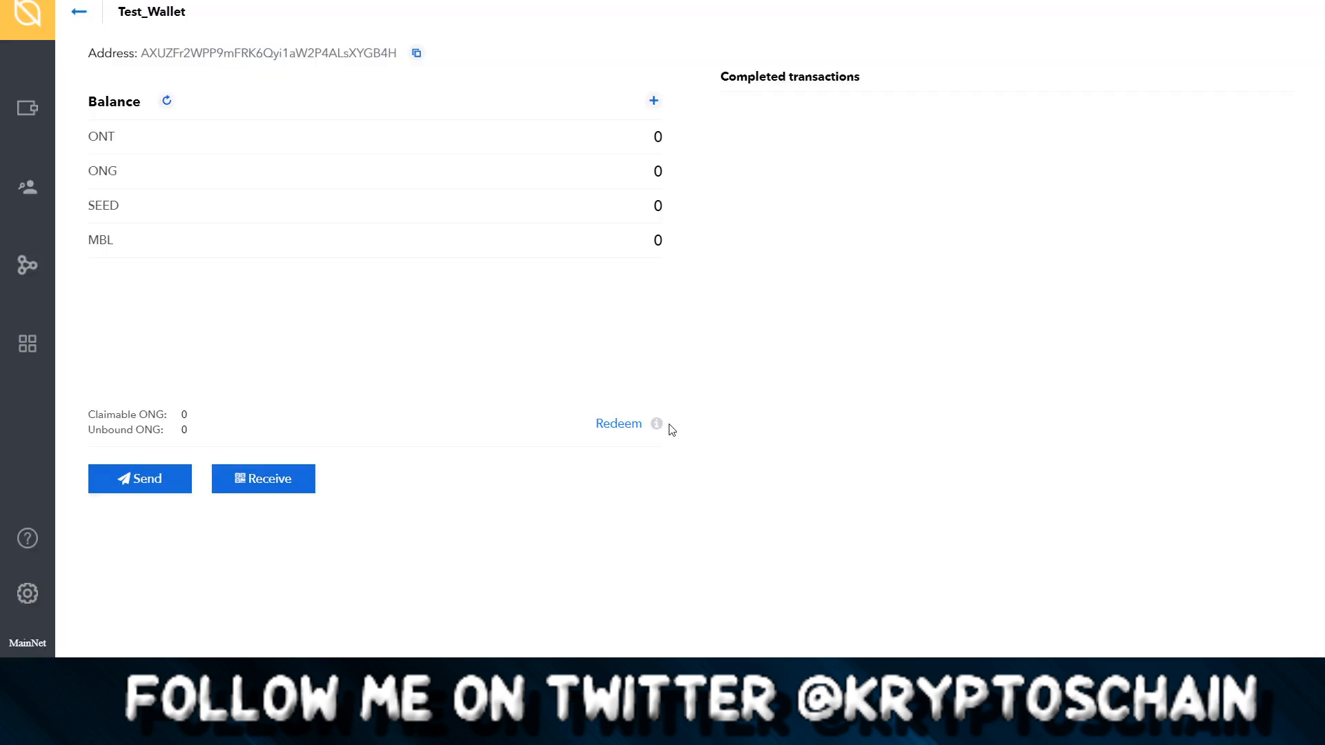
mouse_move(862, 493)
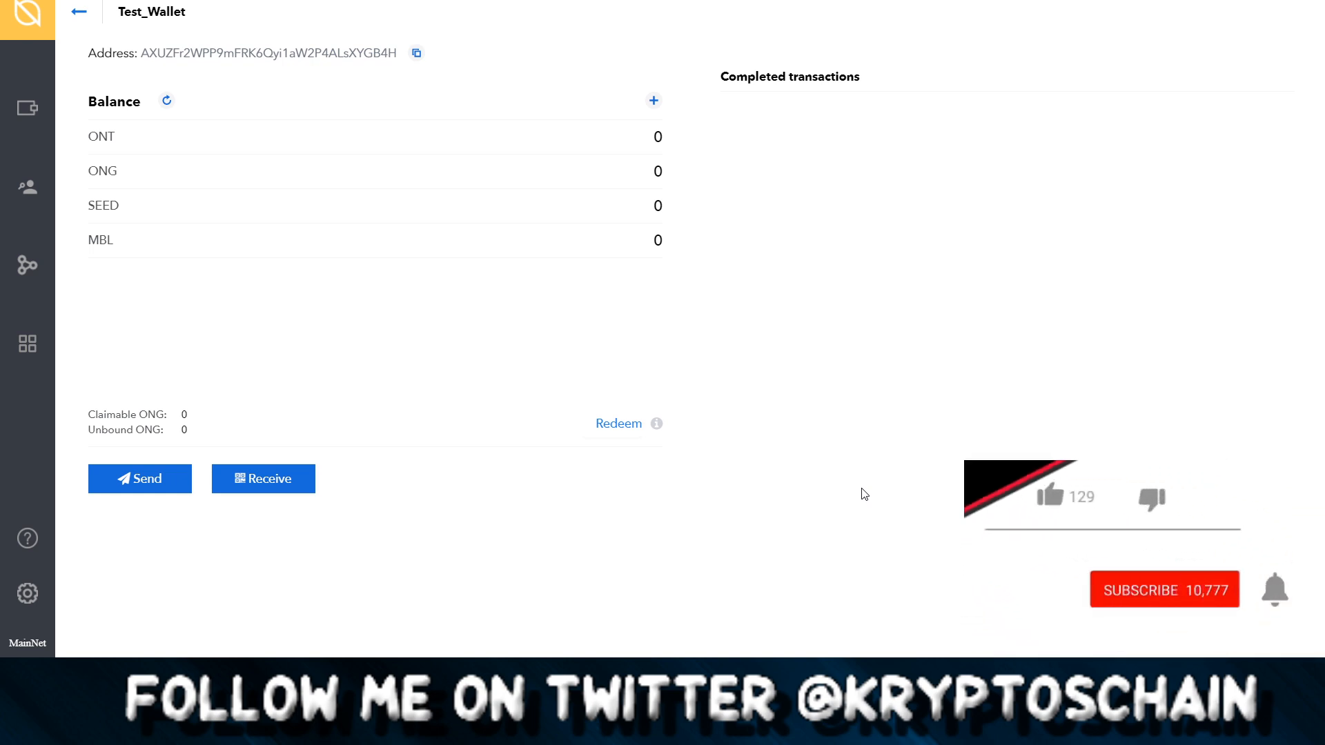
click(1051, 497)
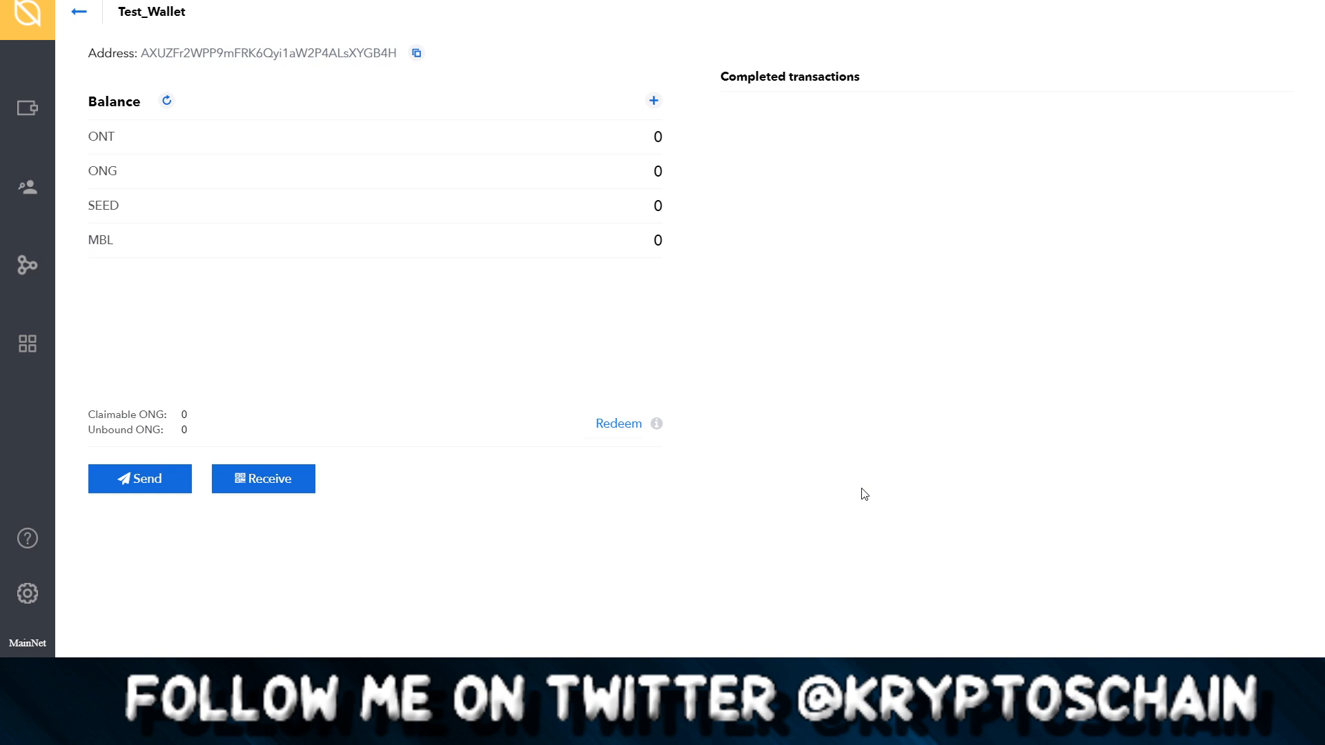
mouse_move(408, 395)
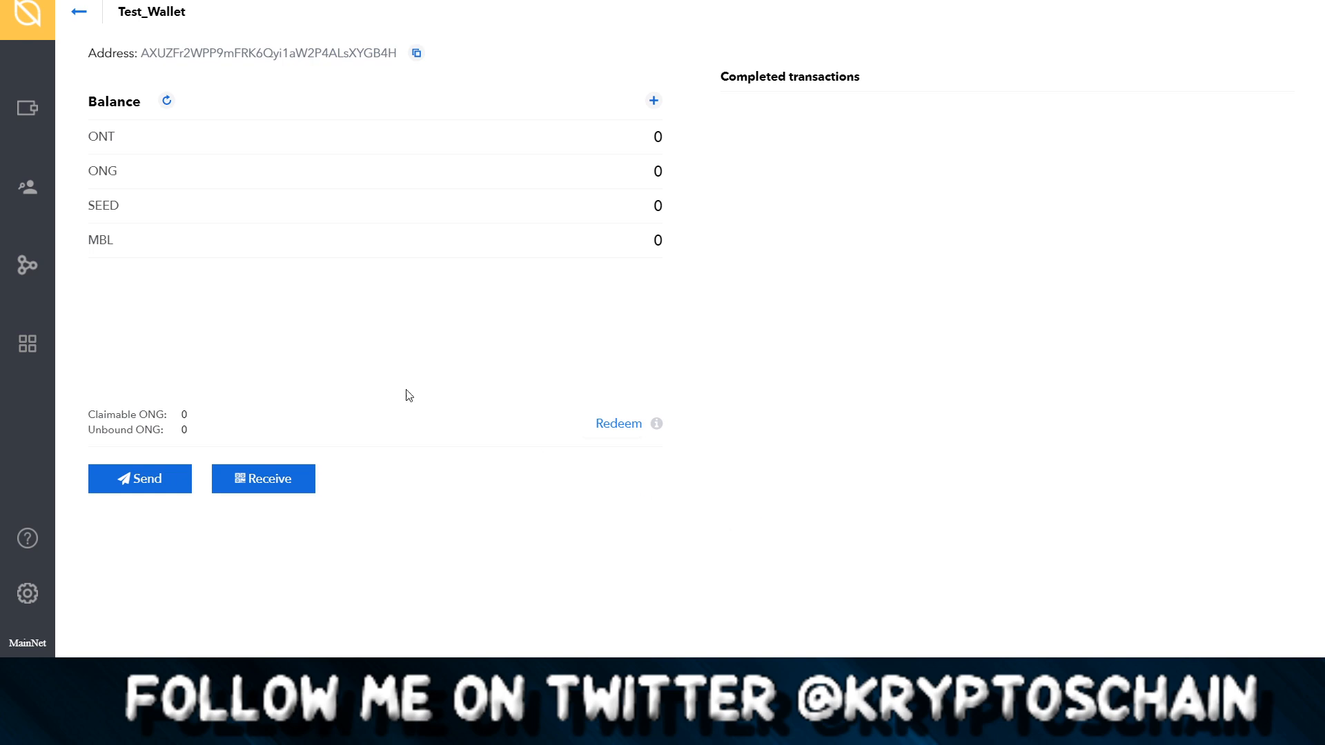
mouse_move(27, 187)
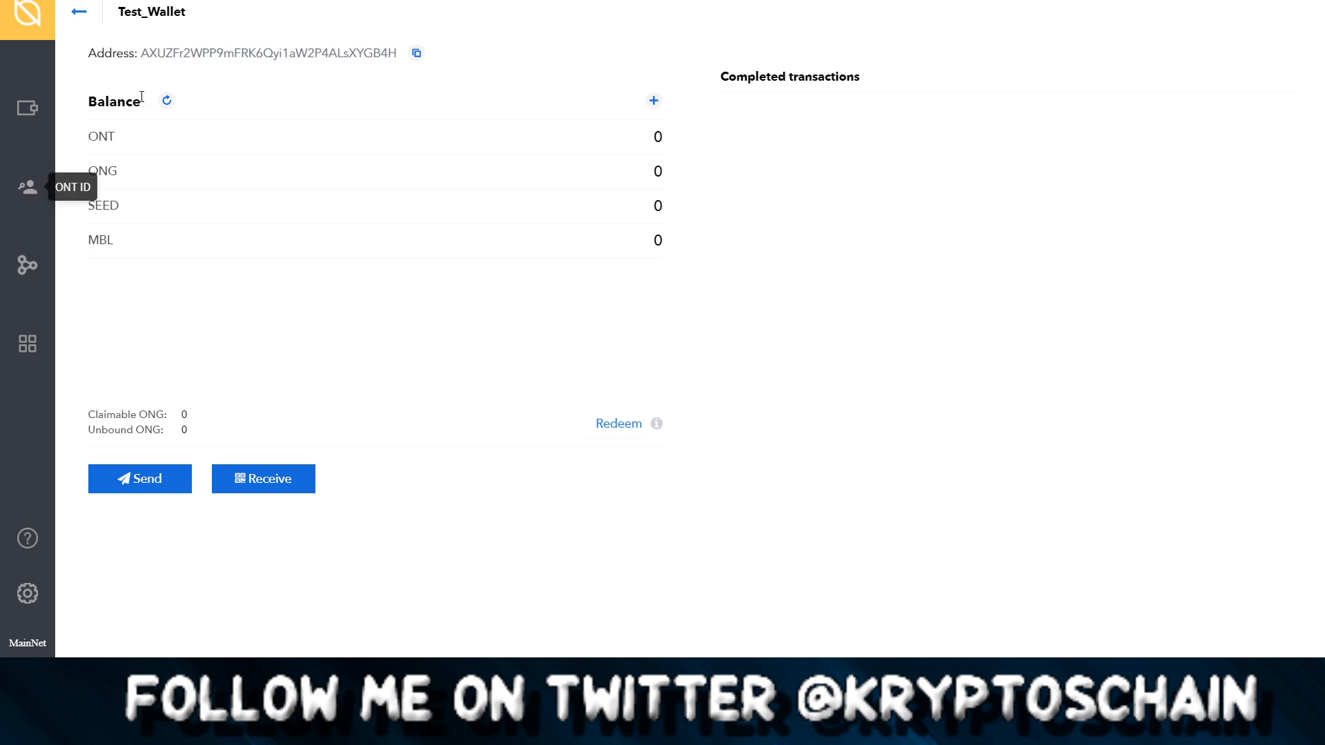
click(76, 12)
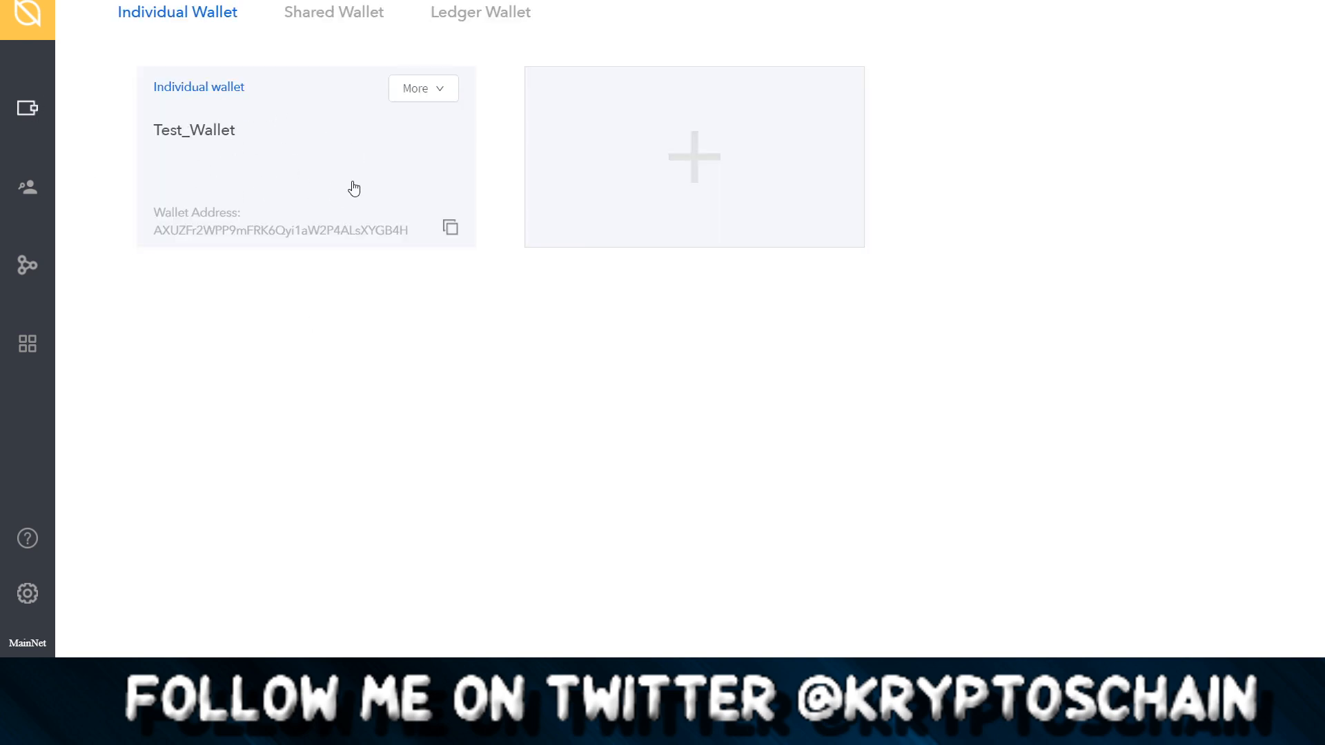
mouse_move(509, 365)
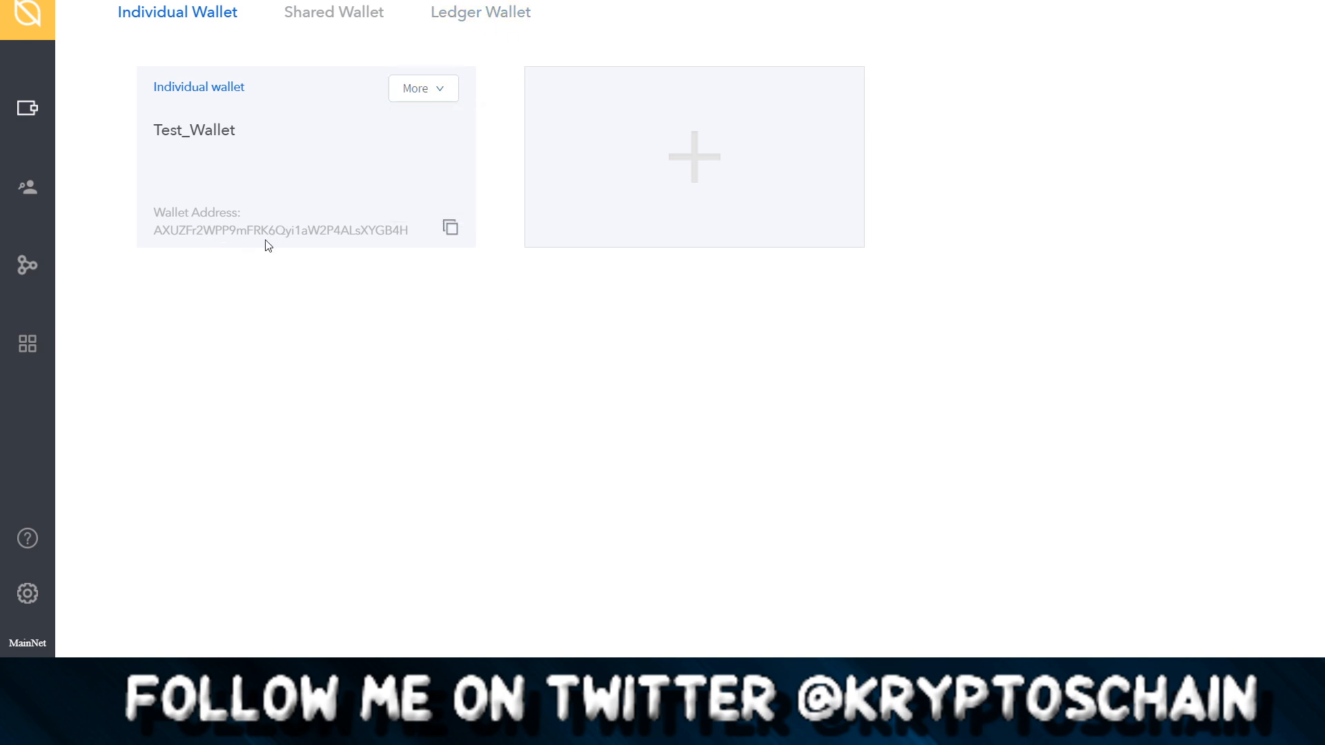
mouse_move(338, 357)
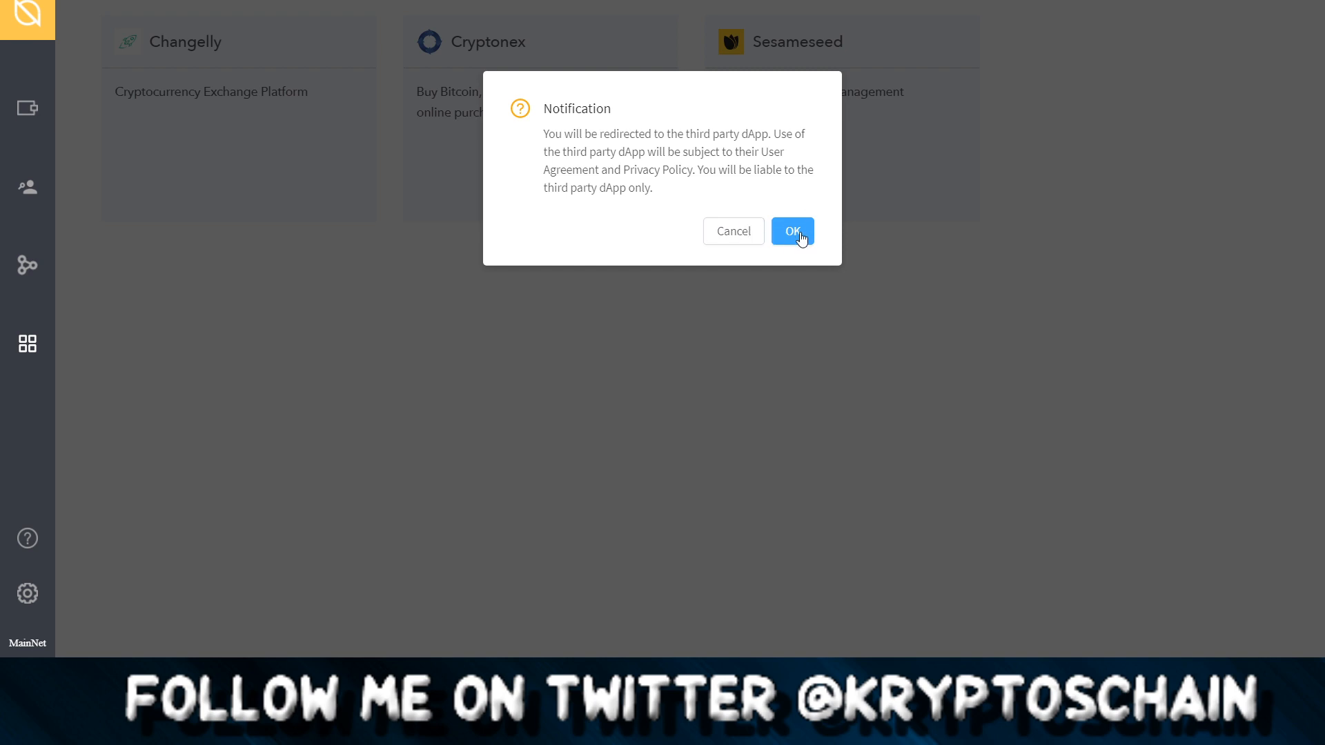
Confirm the third-party dApp redirect notification with OK.
click(792, 231)
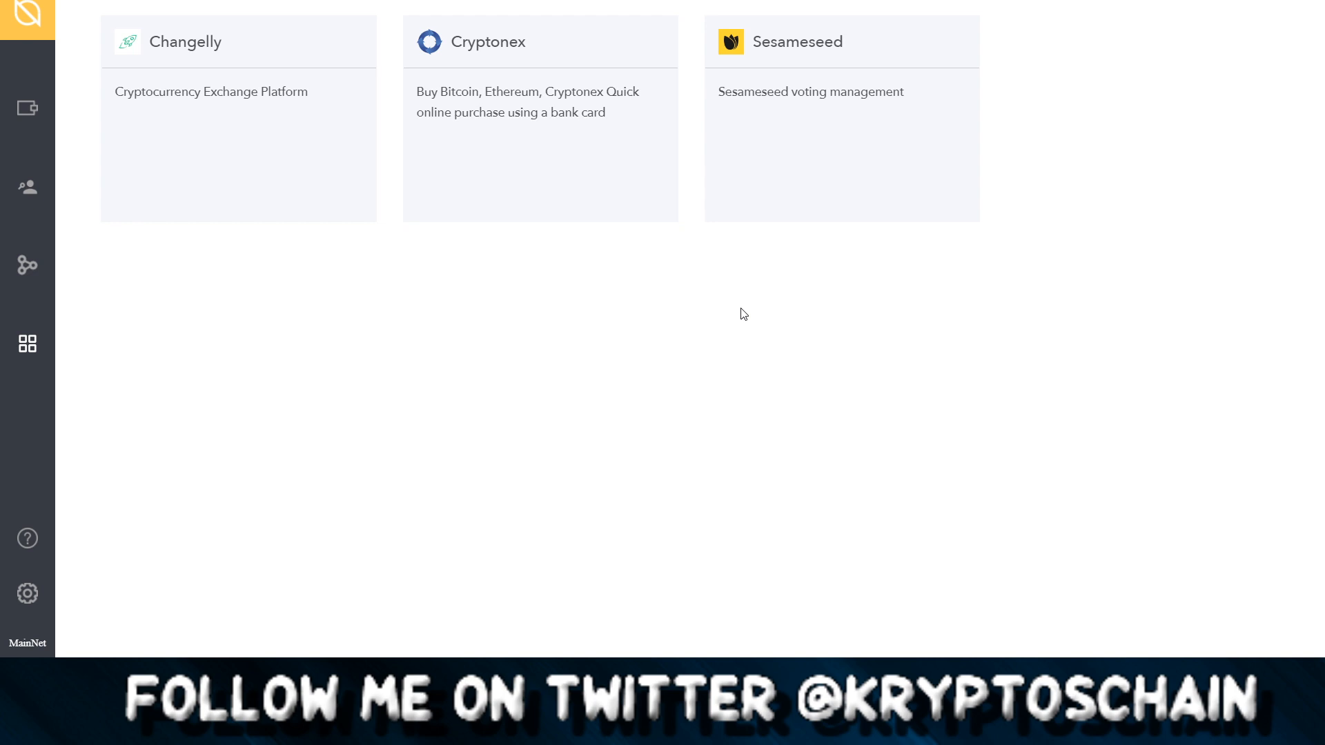
mouse_move(802, 270)
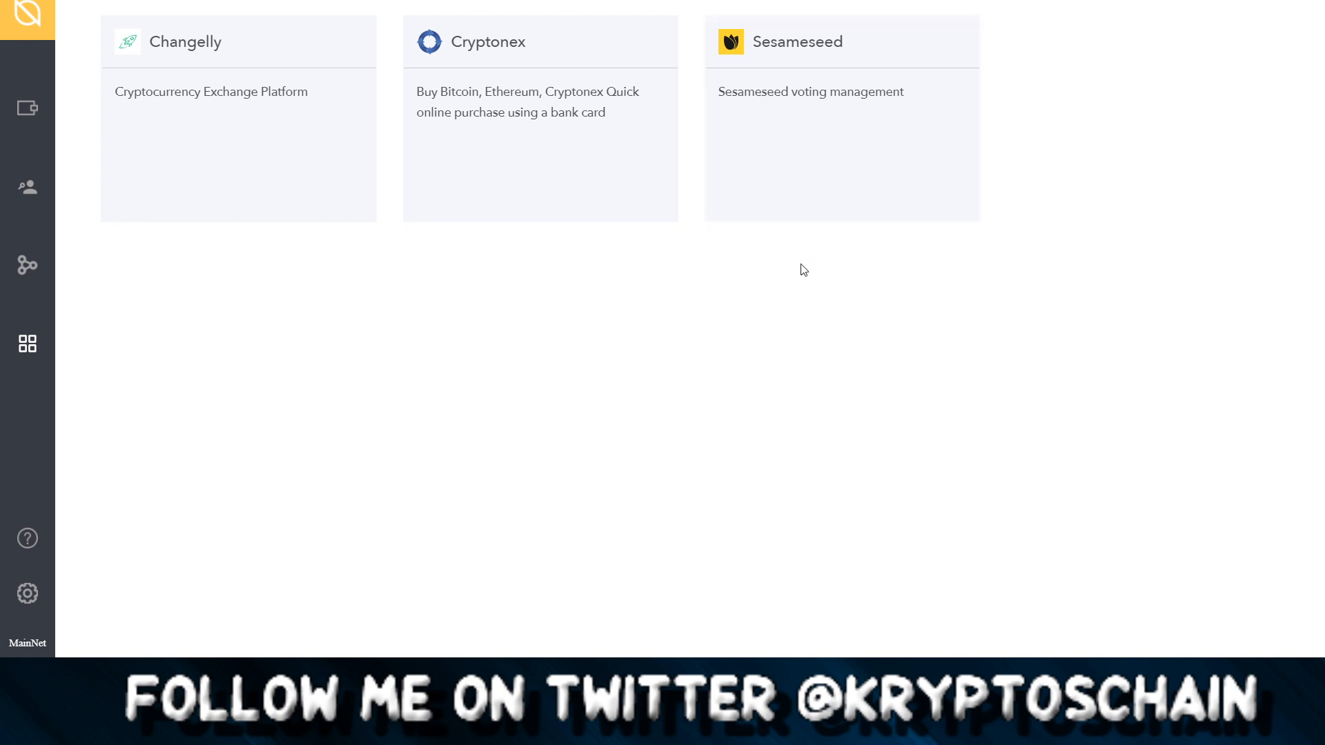
mouse_move(819, 195)
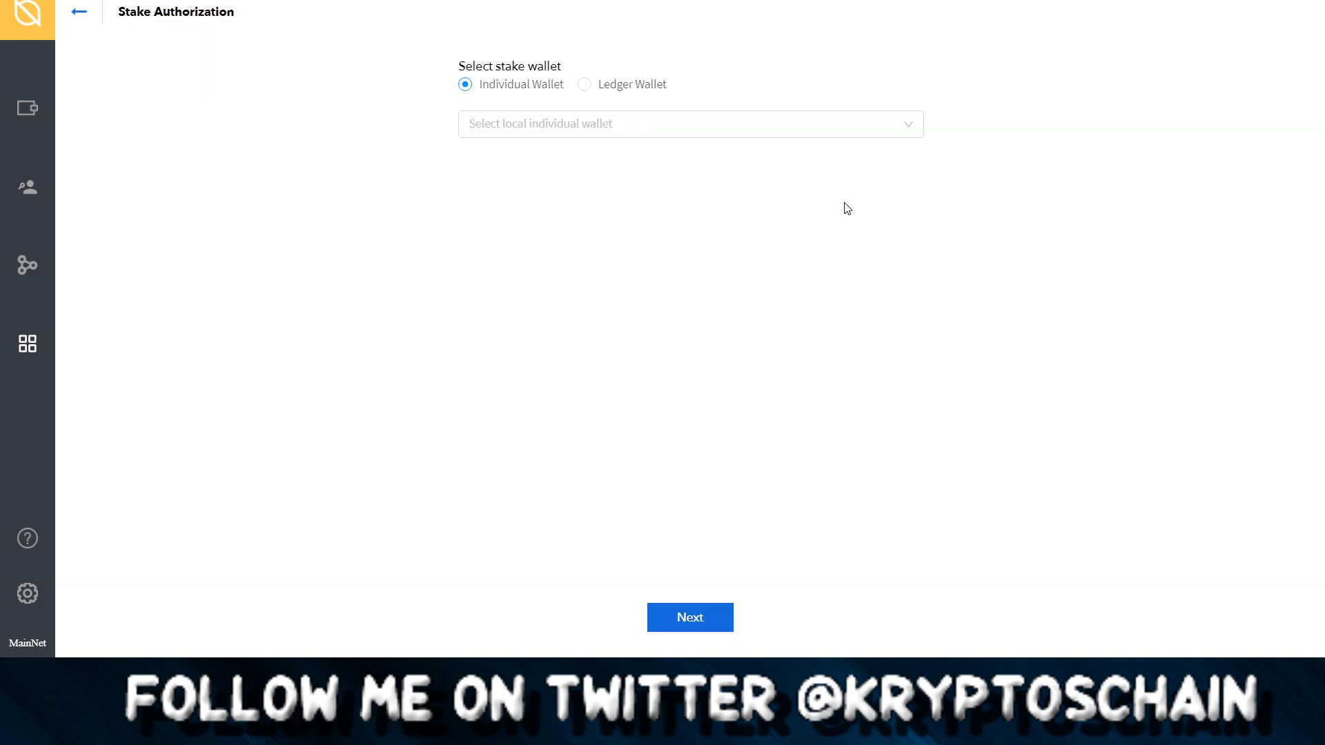
Select Test_Wallet as the stake wallet and continue to its Sesameseed stake overview.
click(690, 124)
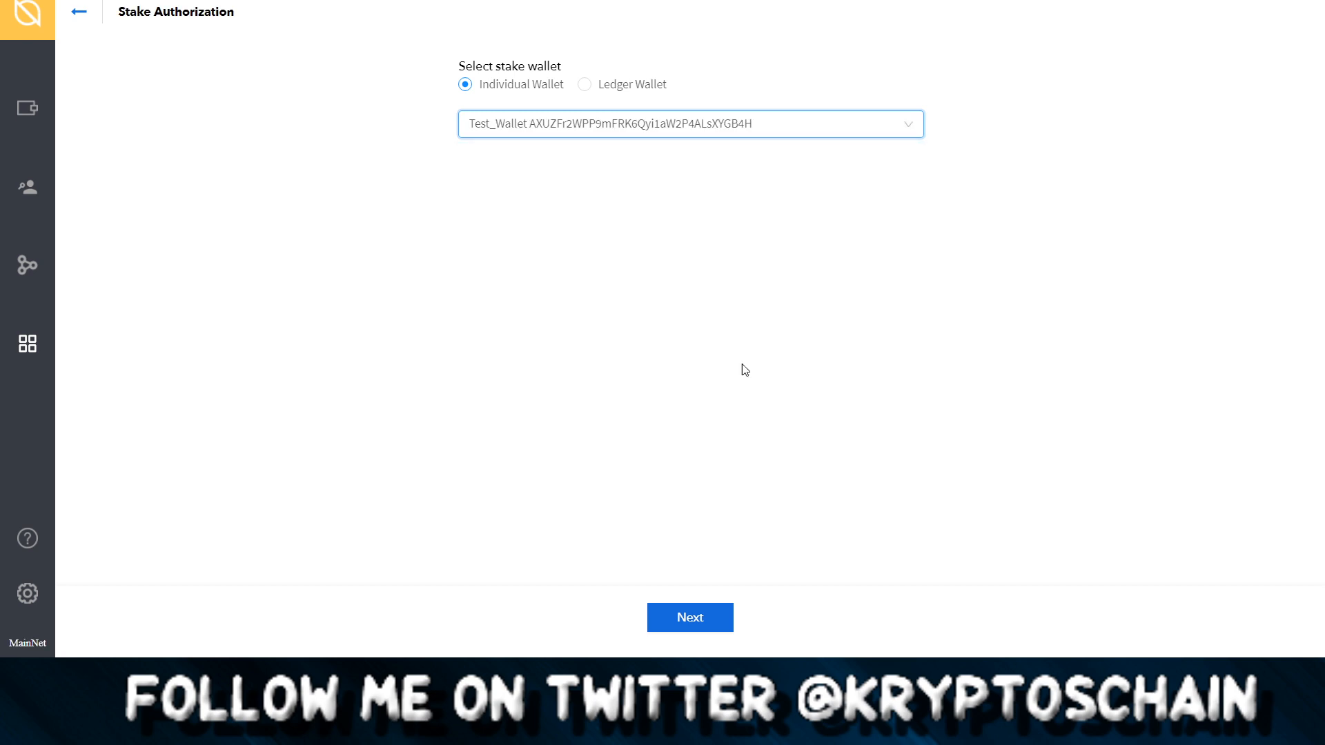
click(690, 617)
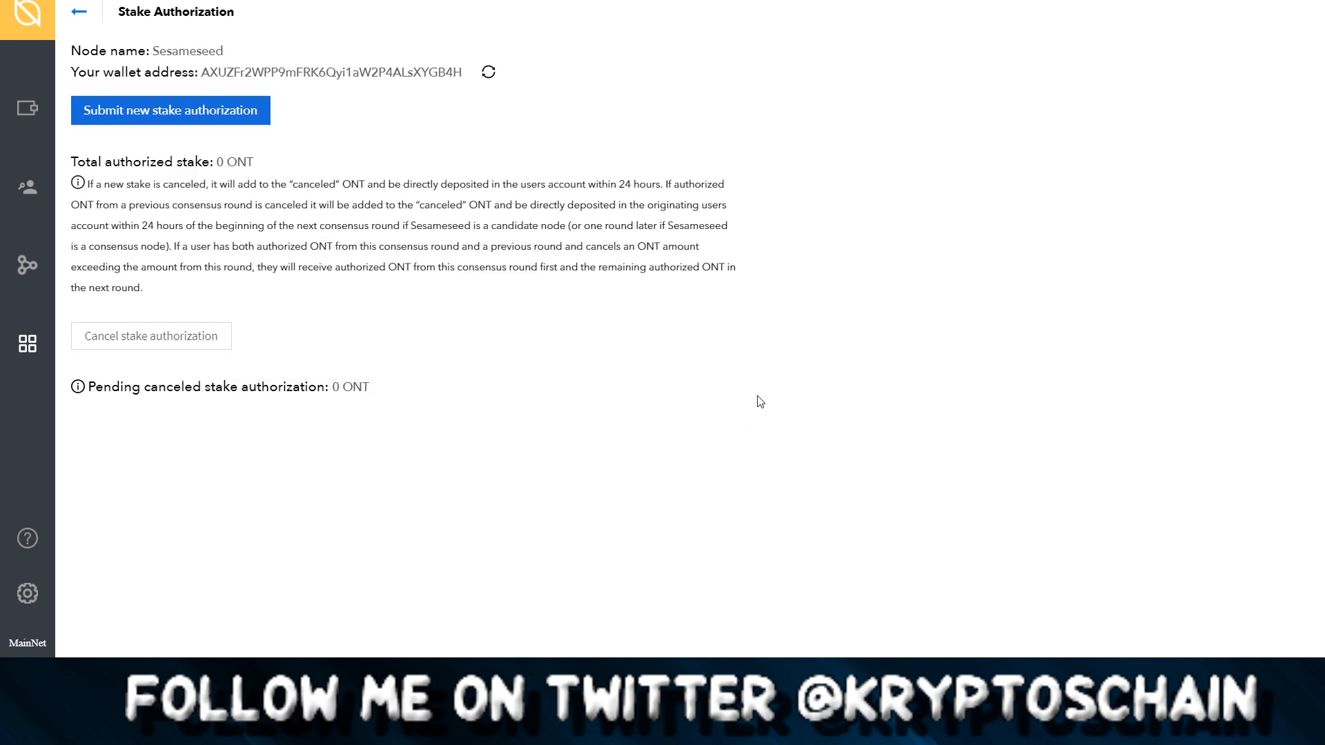
mouse_move(753, 351)
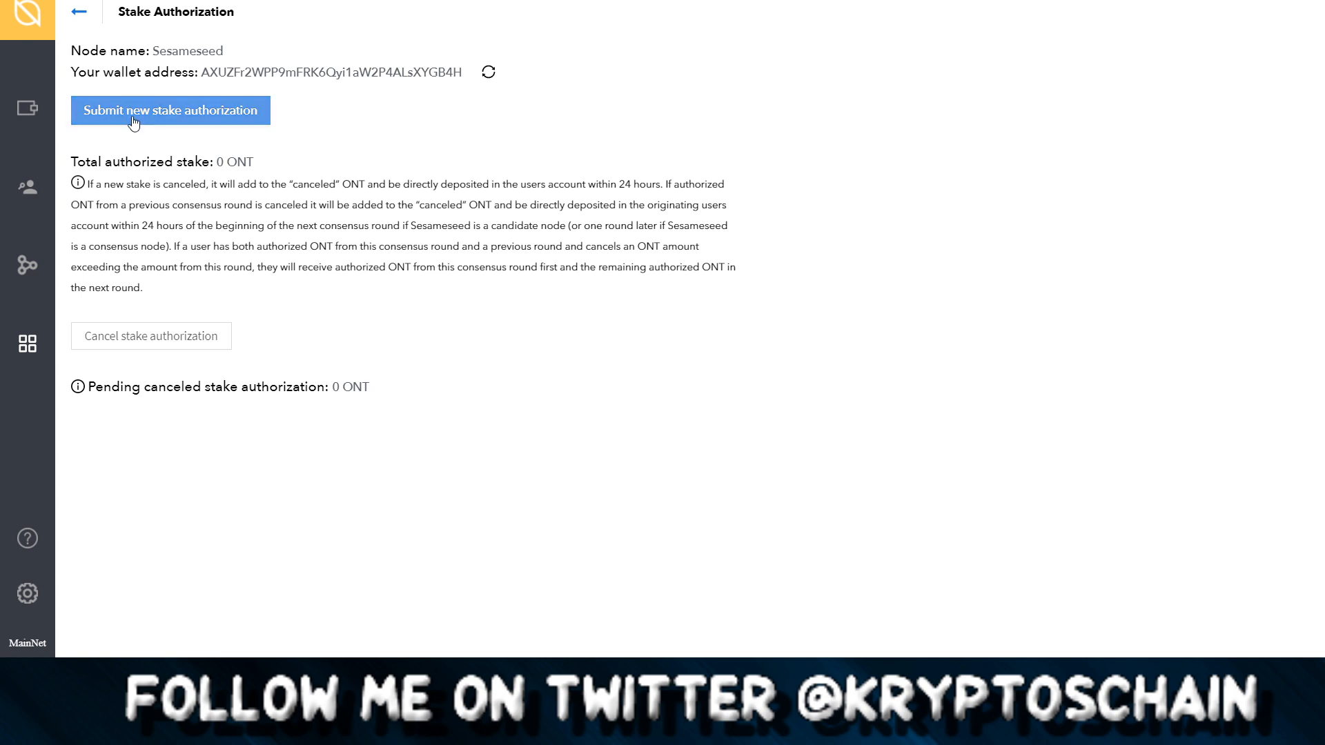
Enter a new stake authorization of 400 units (400 ONT) and proceed.
click(170, 109)
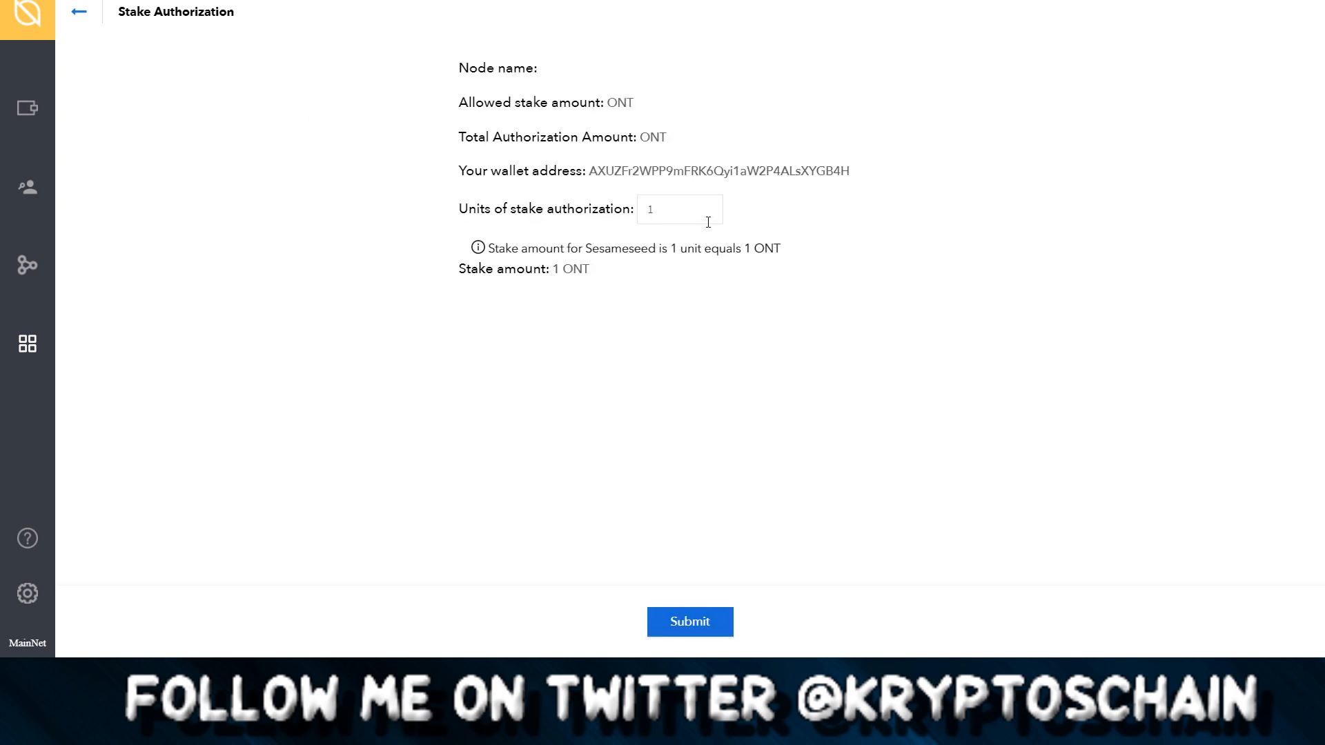
click(679, 209)
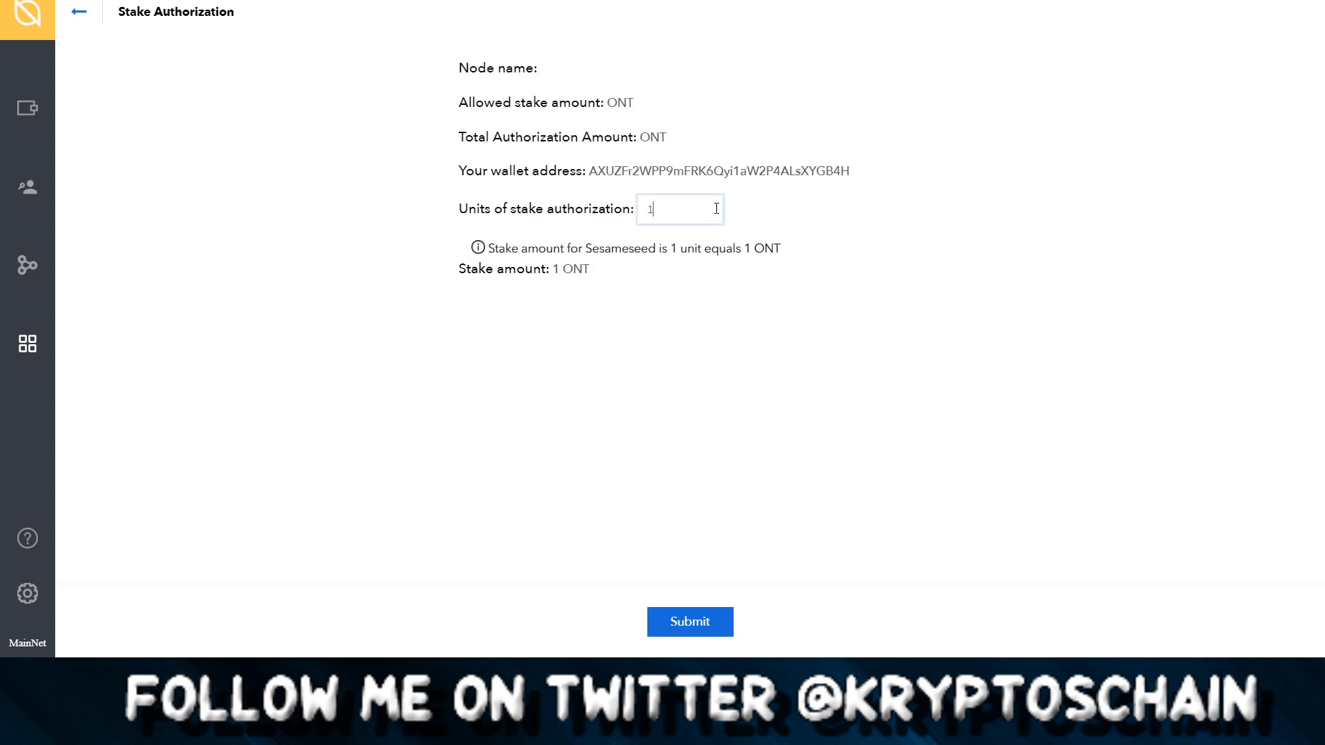
mouse_move(769, 345)
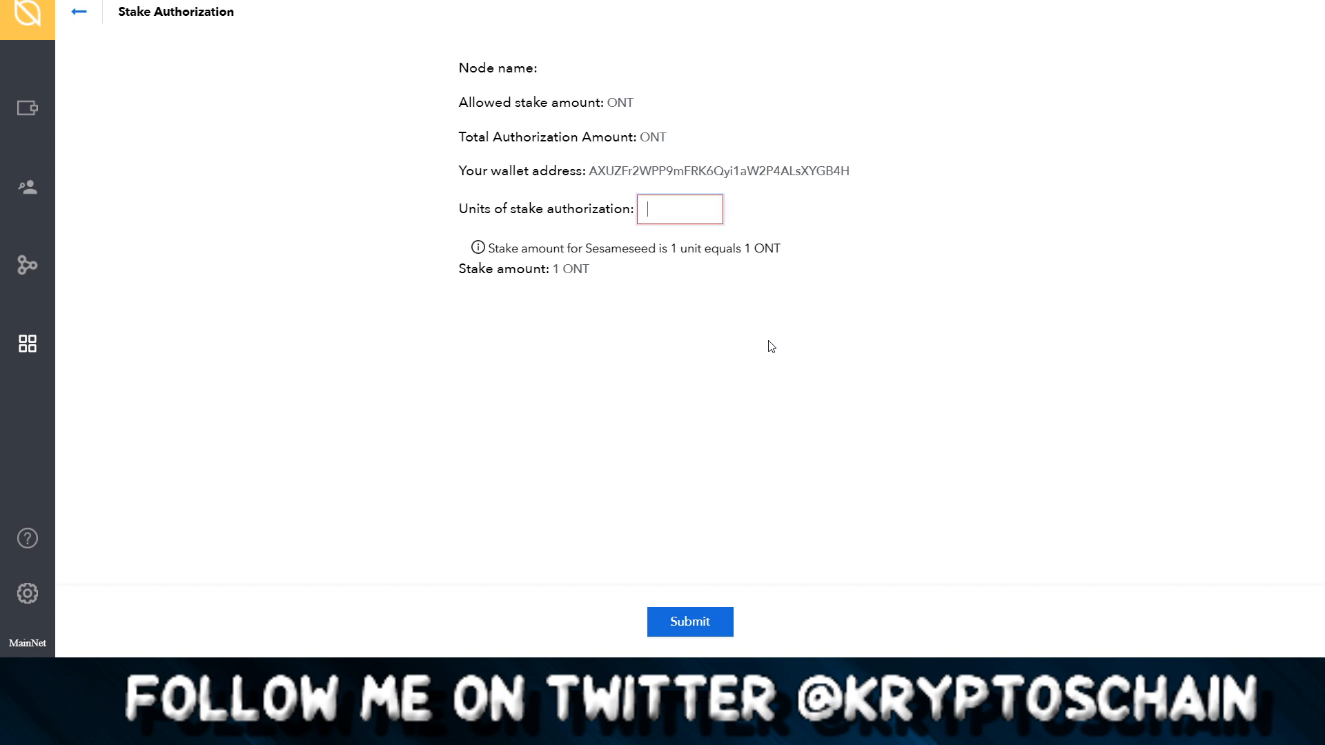
text(400)
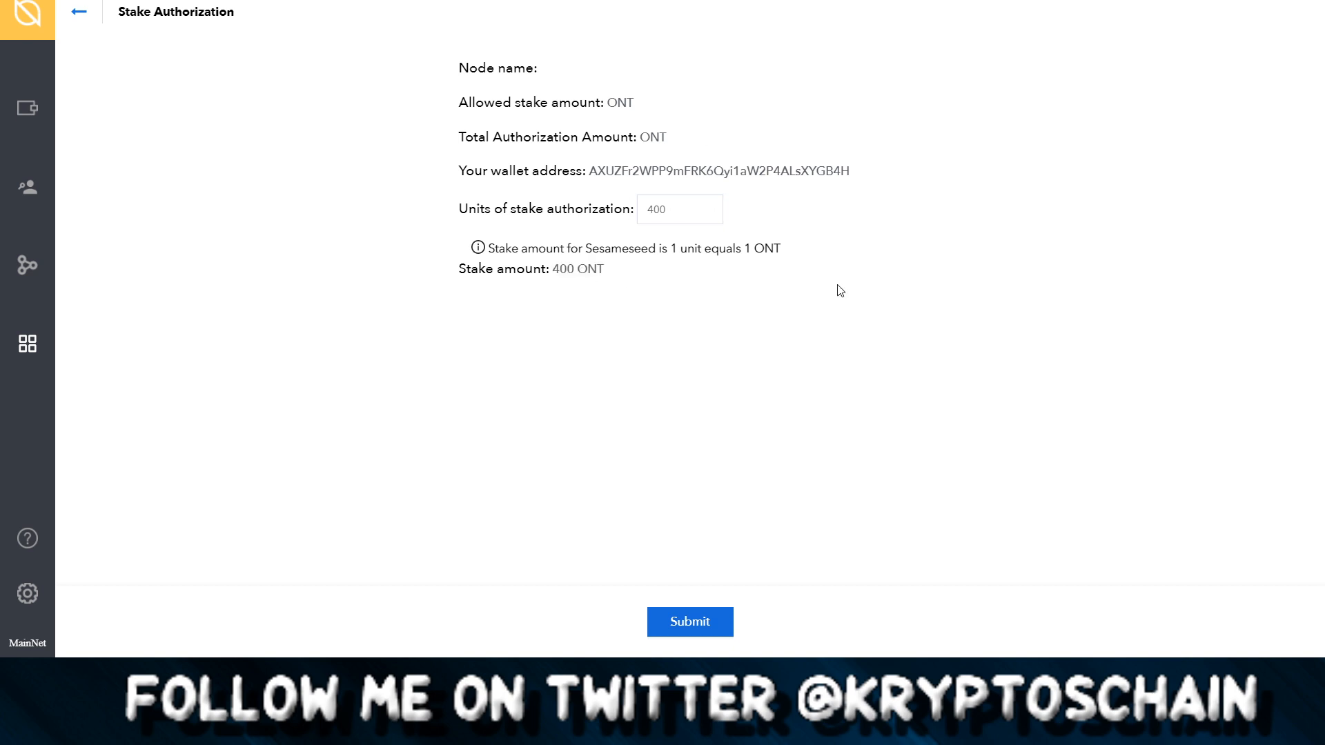
click(690, 622)
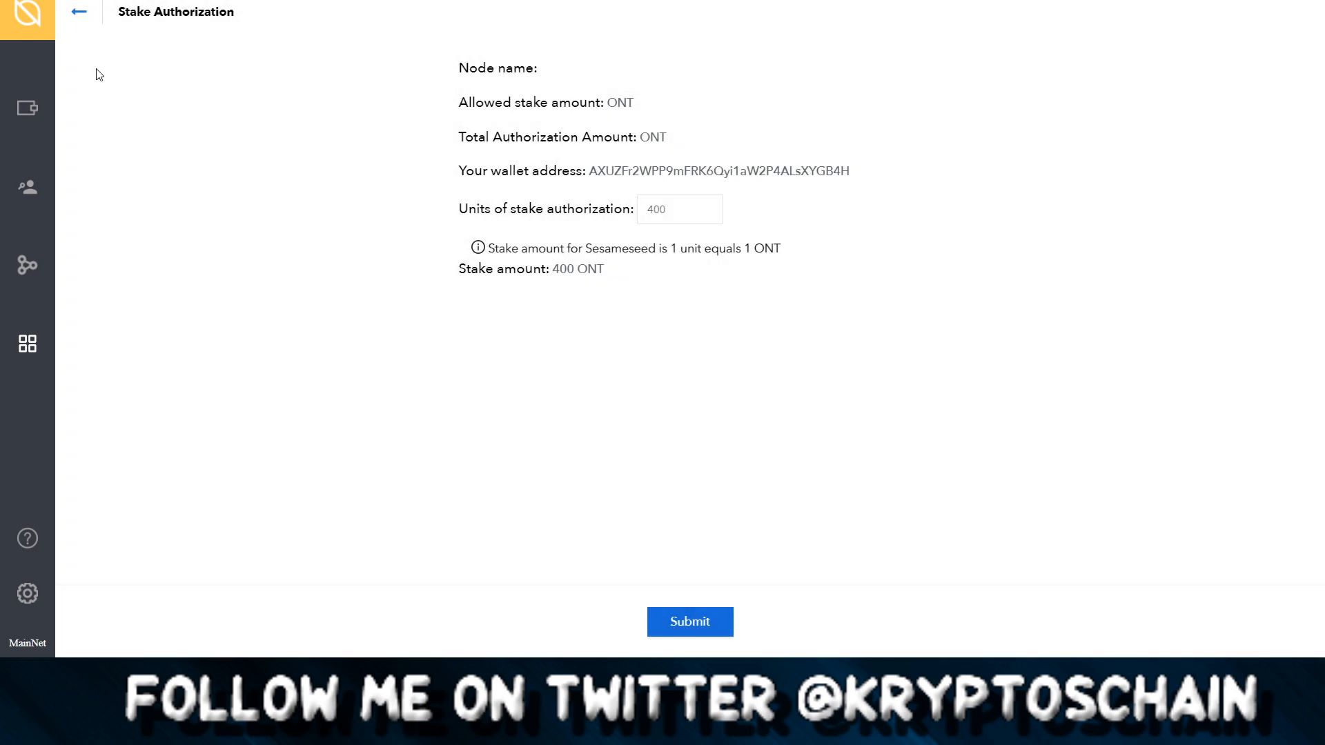
click(690, 622)
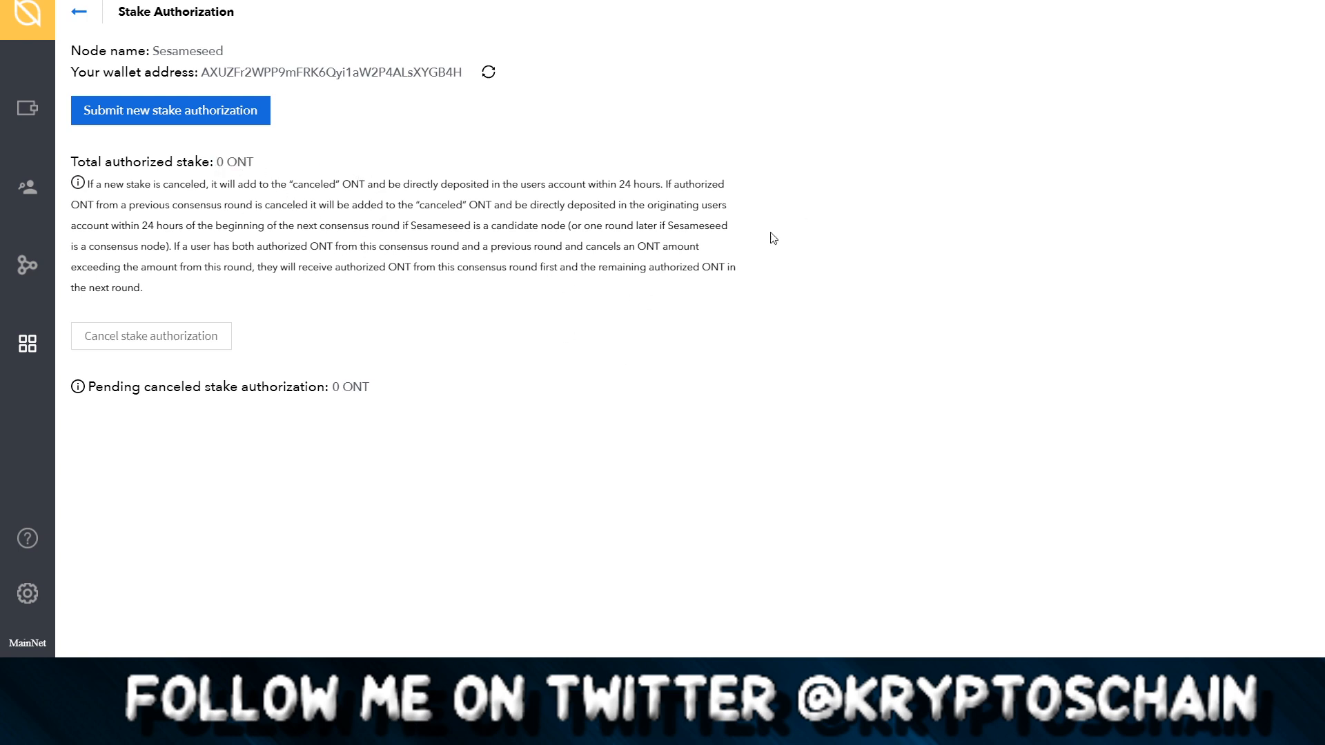
mouse_move(639, 351)
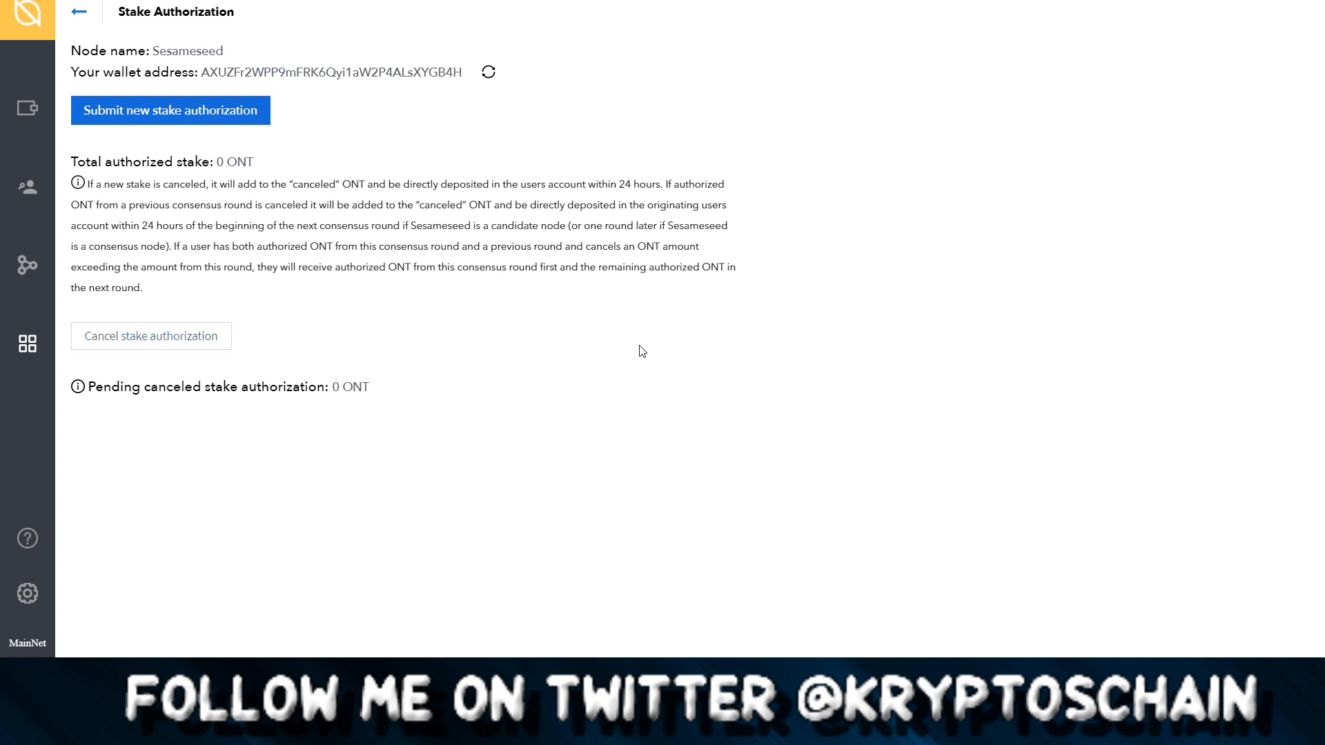
mouse_move(640, 340)
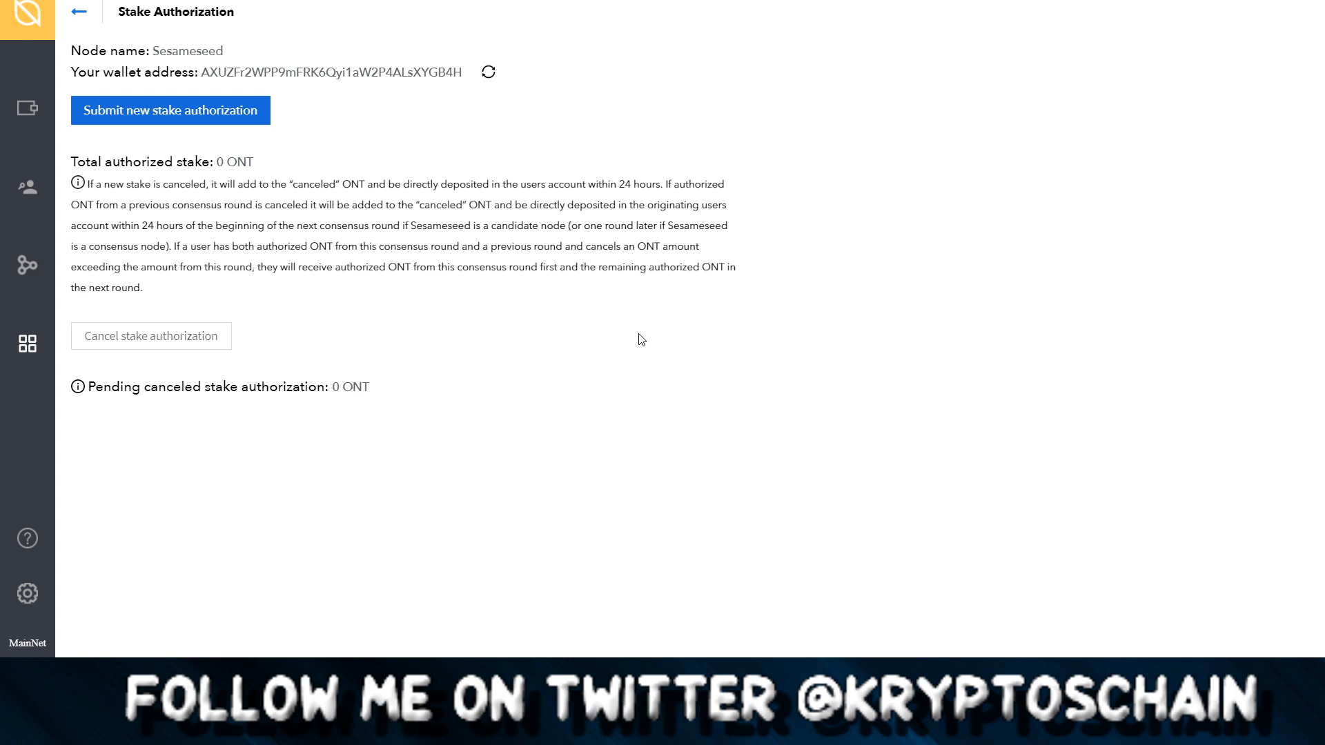
mouse_move(546, 362)
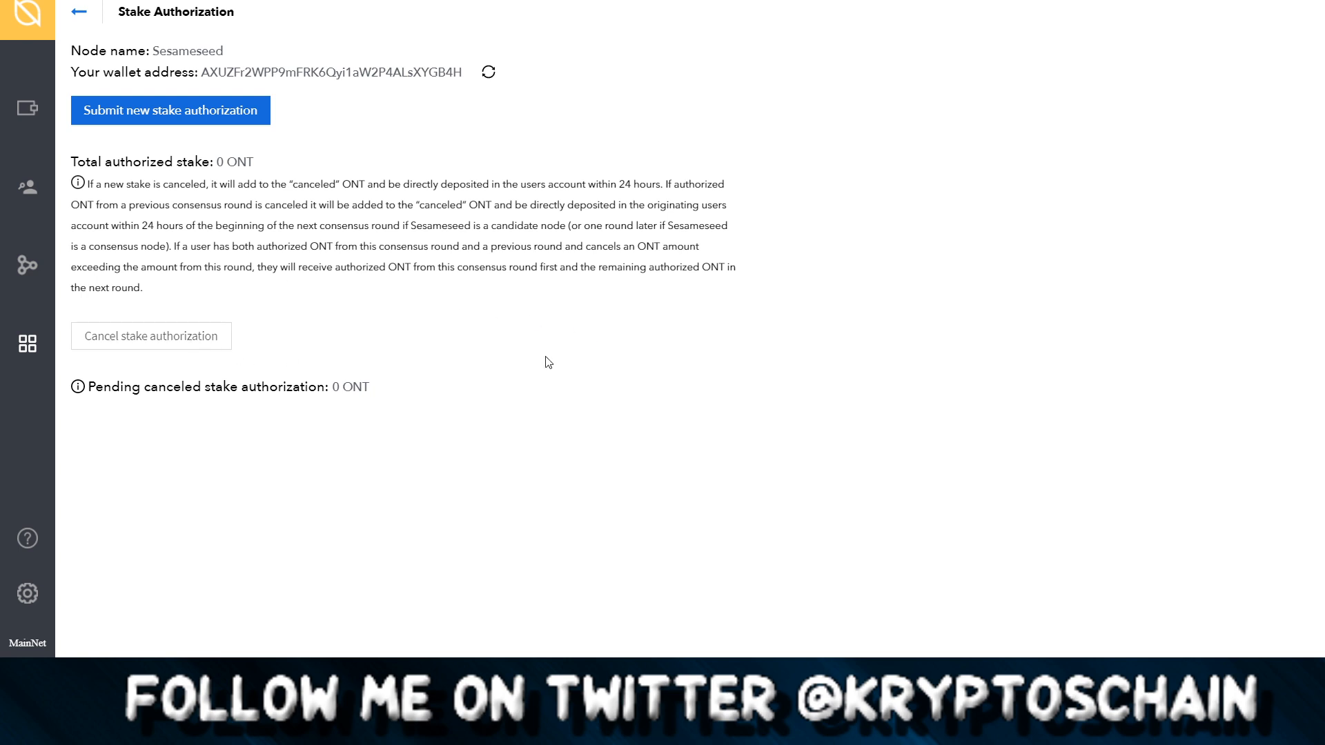
mouse_move(698, 316)
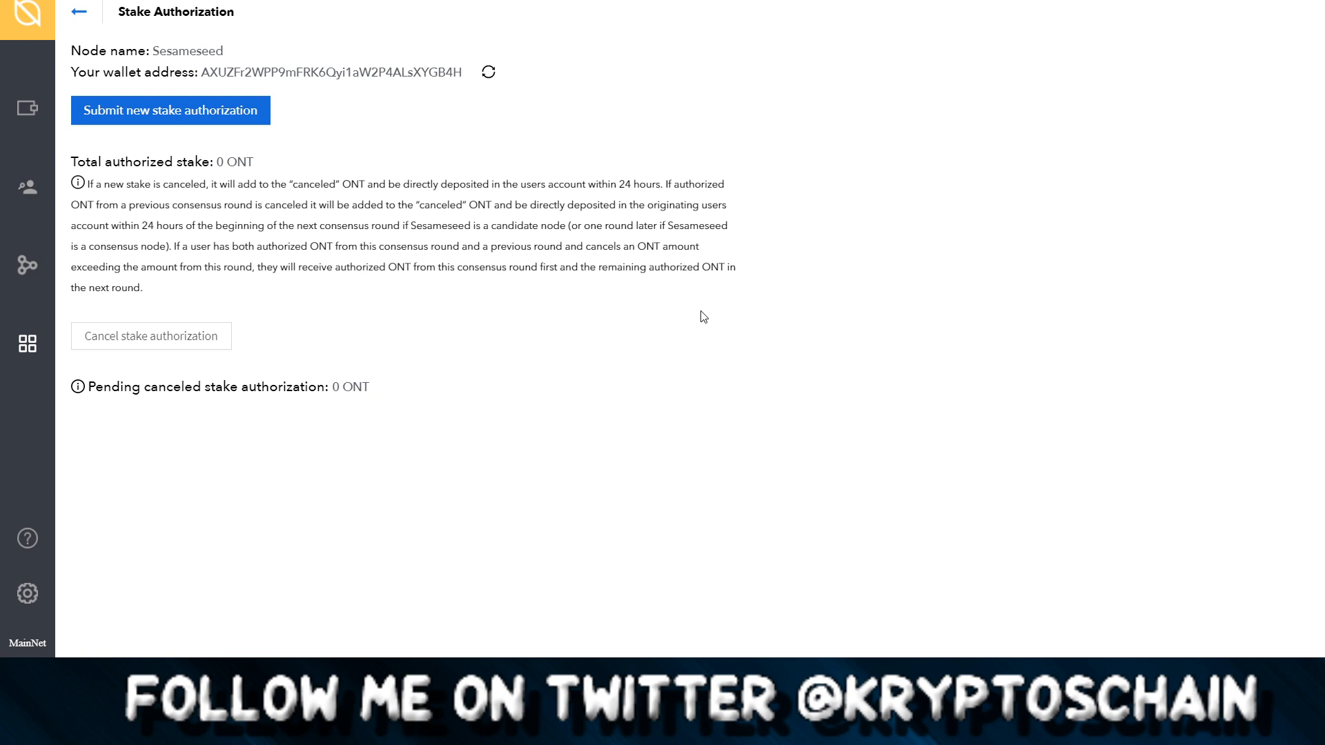
mouse_move(708, 317)
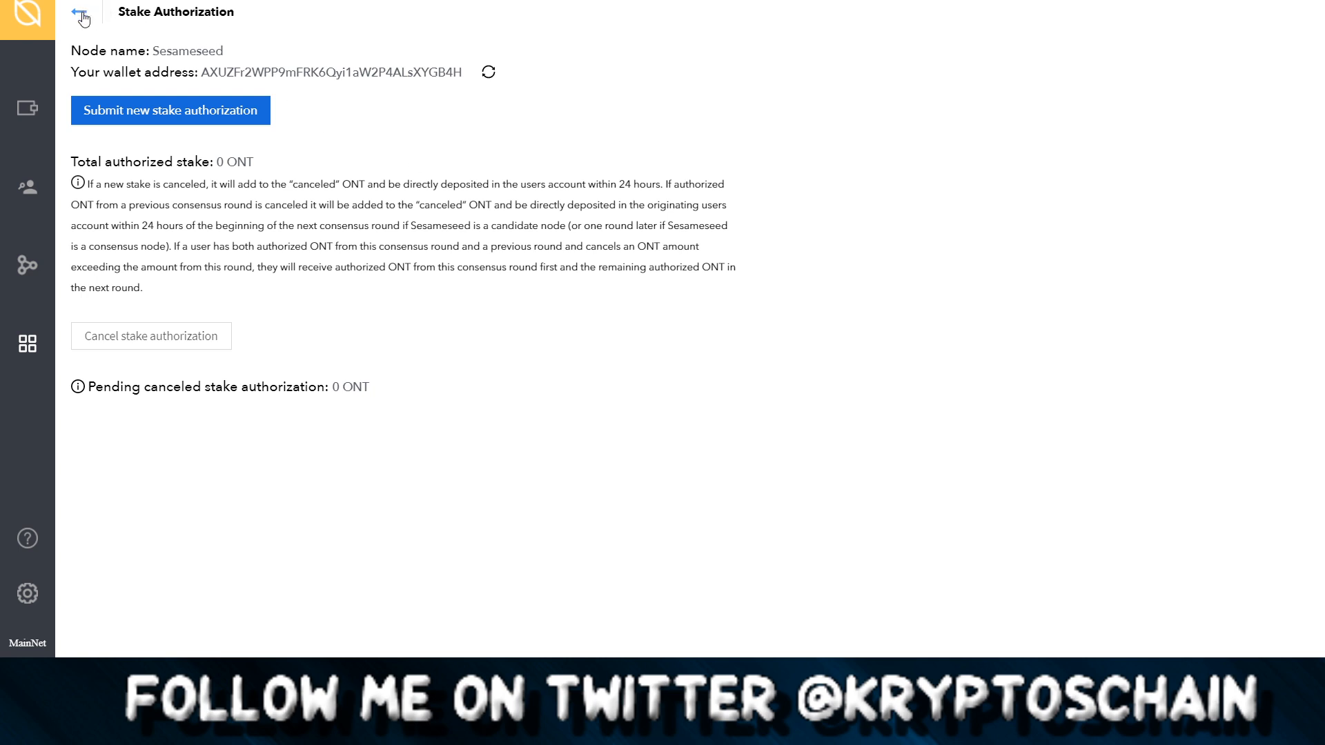
Go back from the Sesameseed stake authorization page.
click(170, 110)
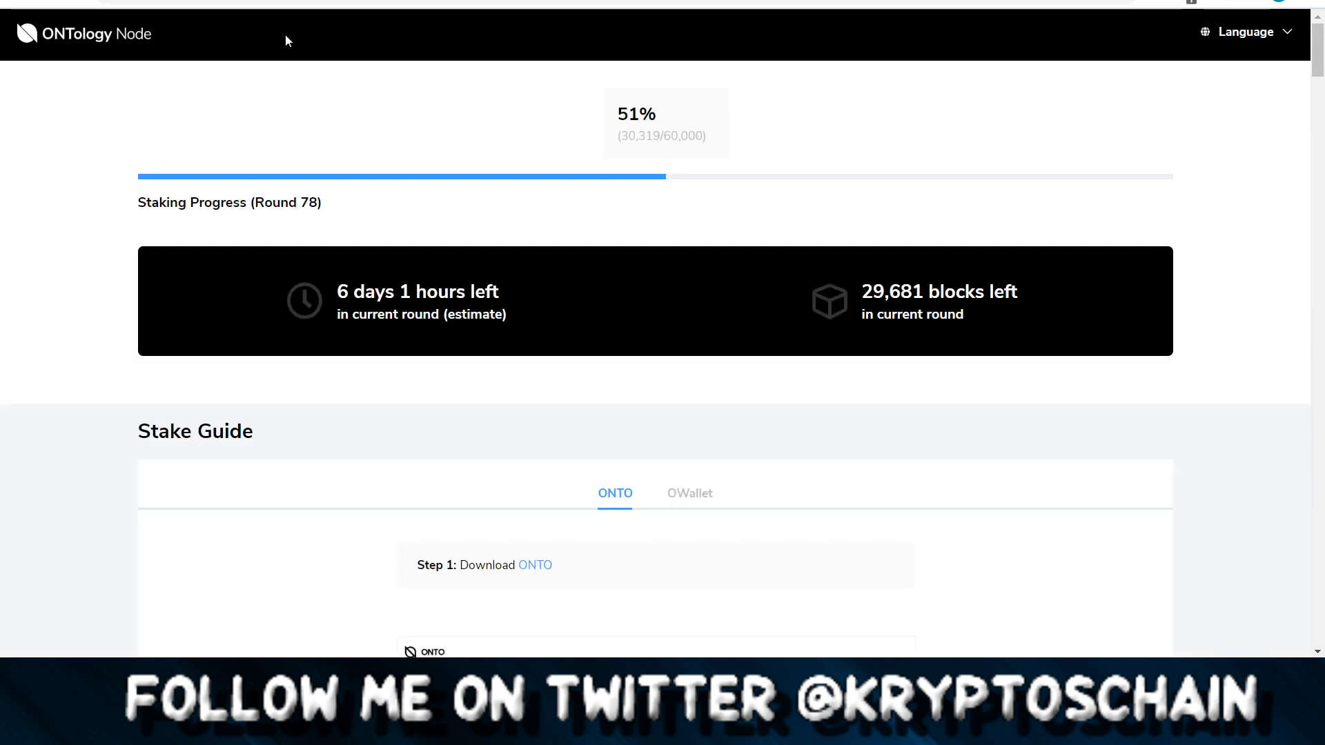
mouse_move(100, 245)
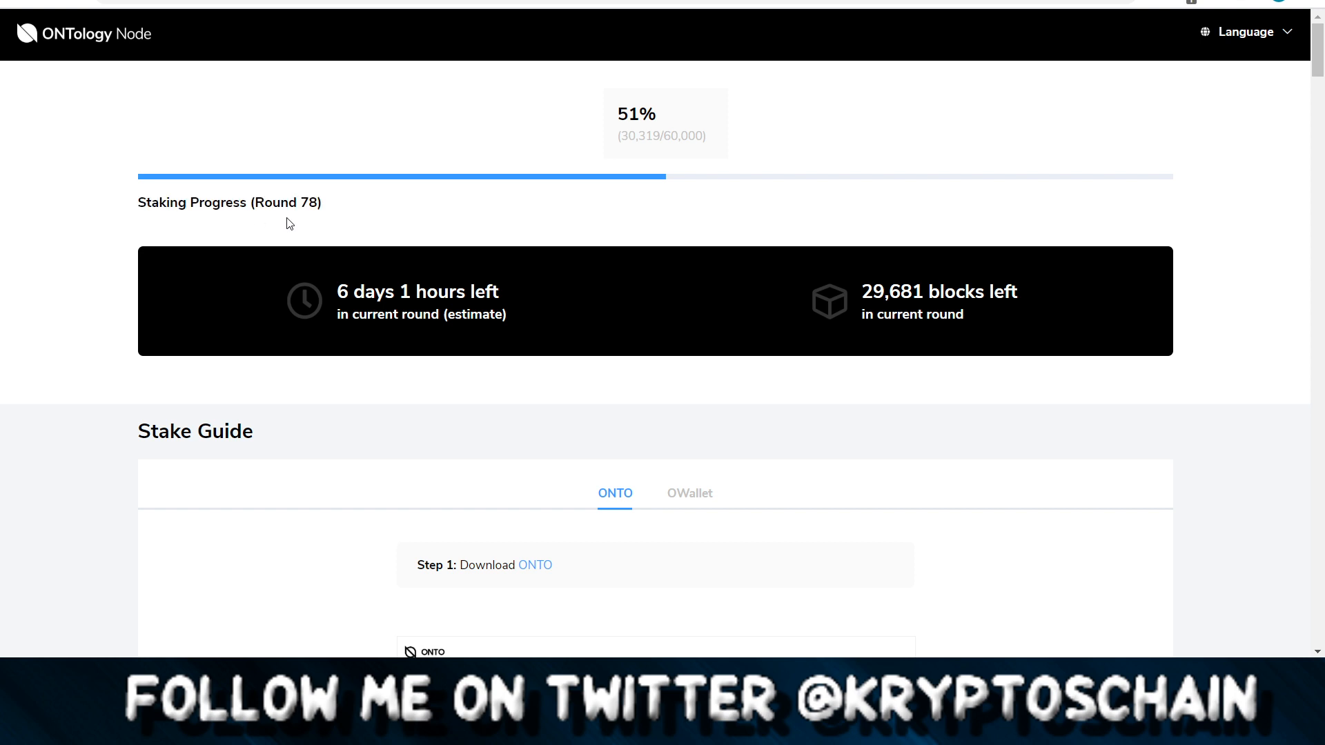
mouse_move(361, 228)
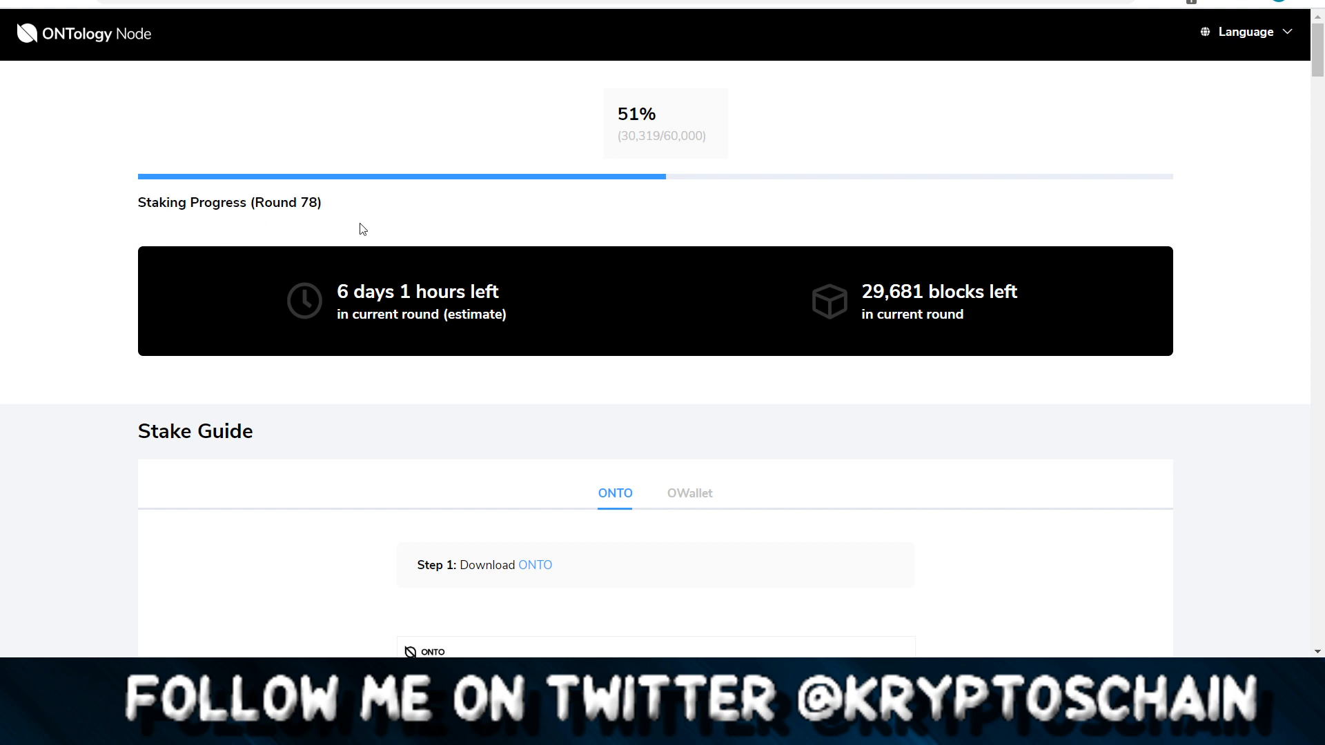
mouse_move(517, 229)
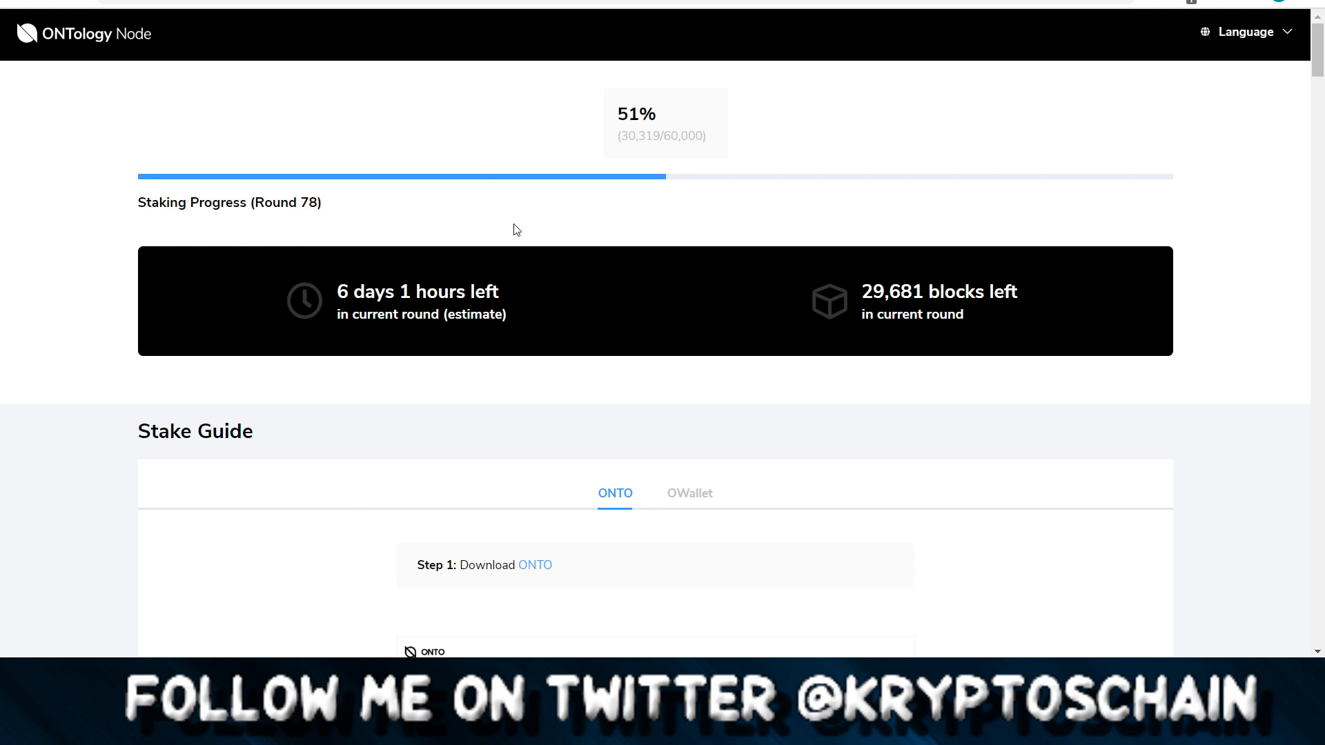
mouse_move(731, 184)
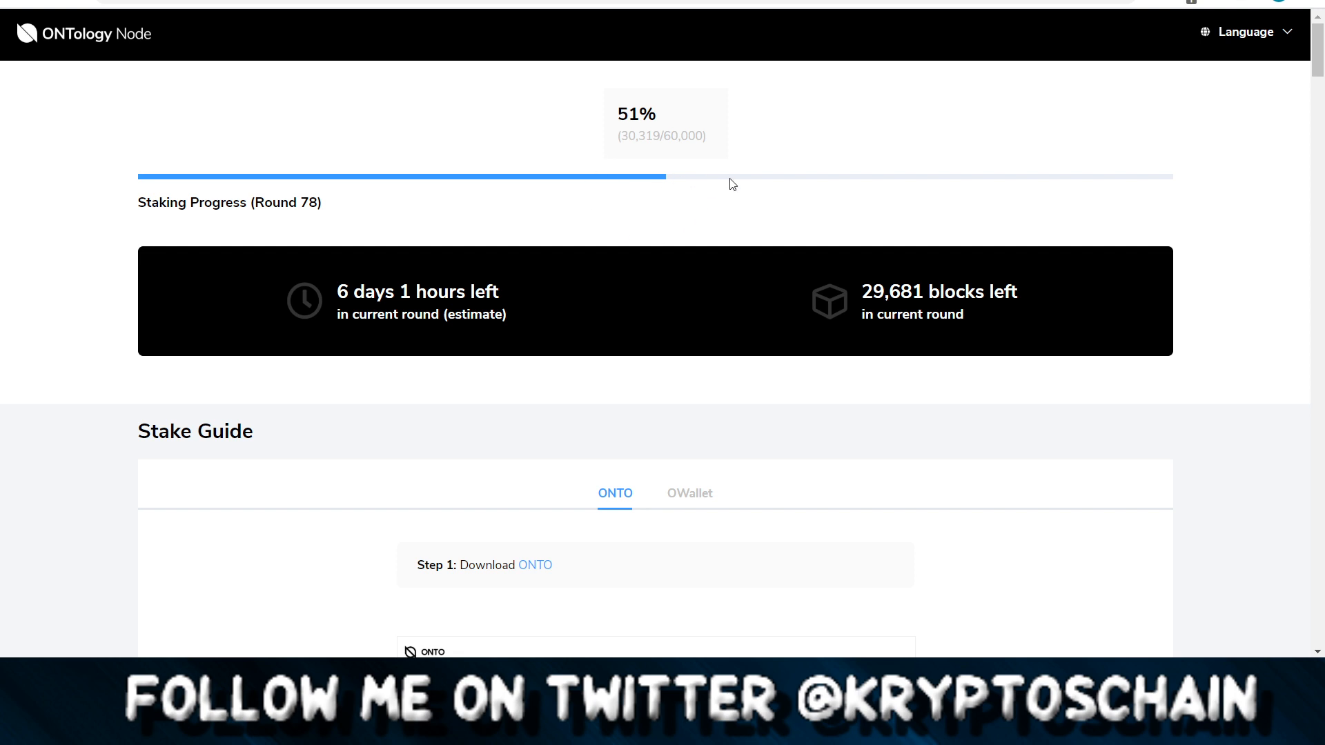
mouse_move(854, 201)
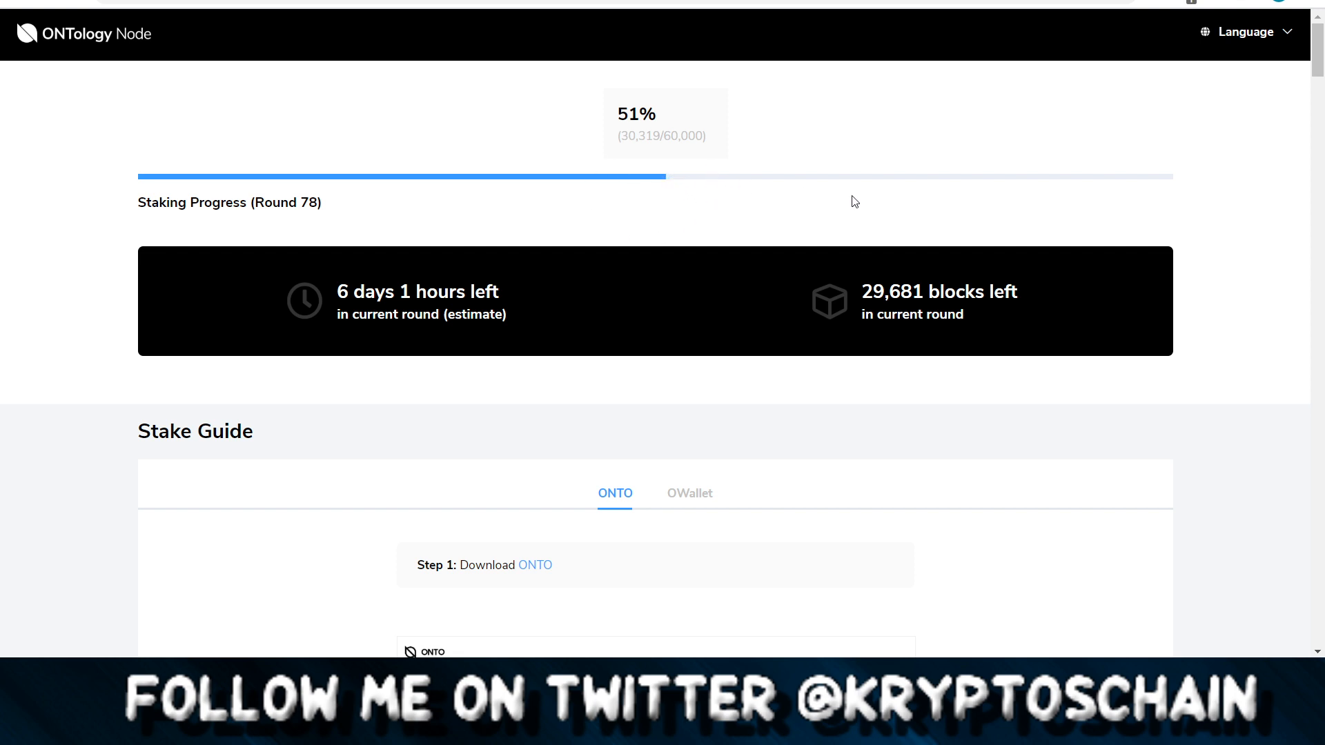
mouse_move(1215, 204)
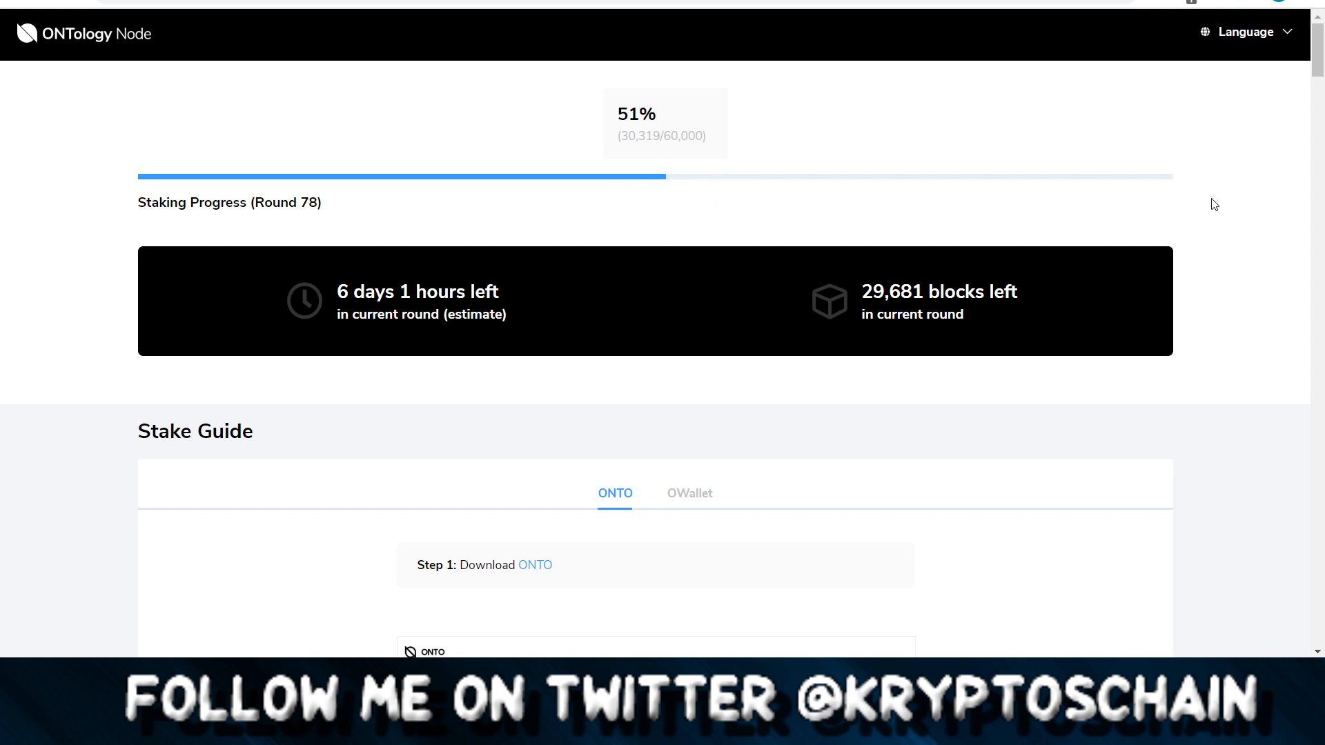
mouse_move(1250, 257)
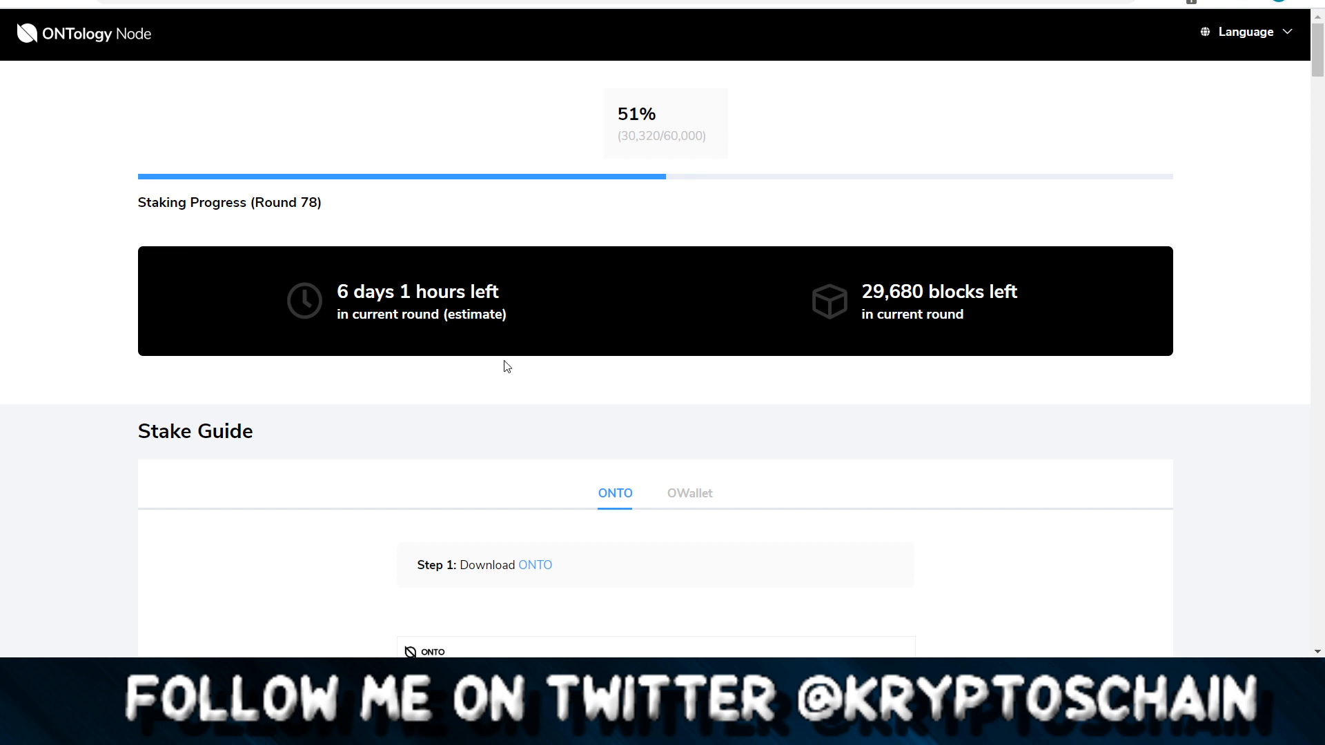
mouse_move(356, 185)
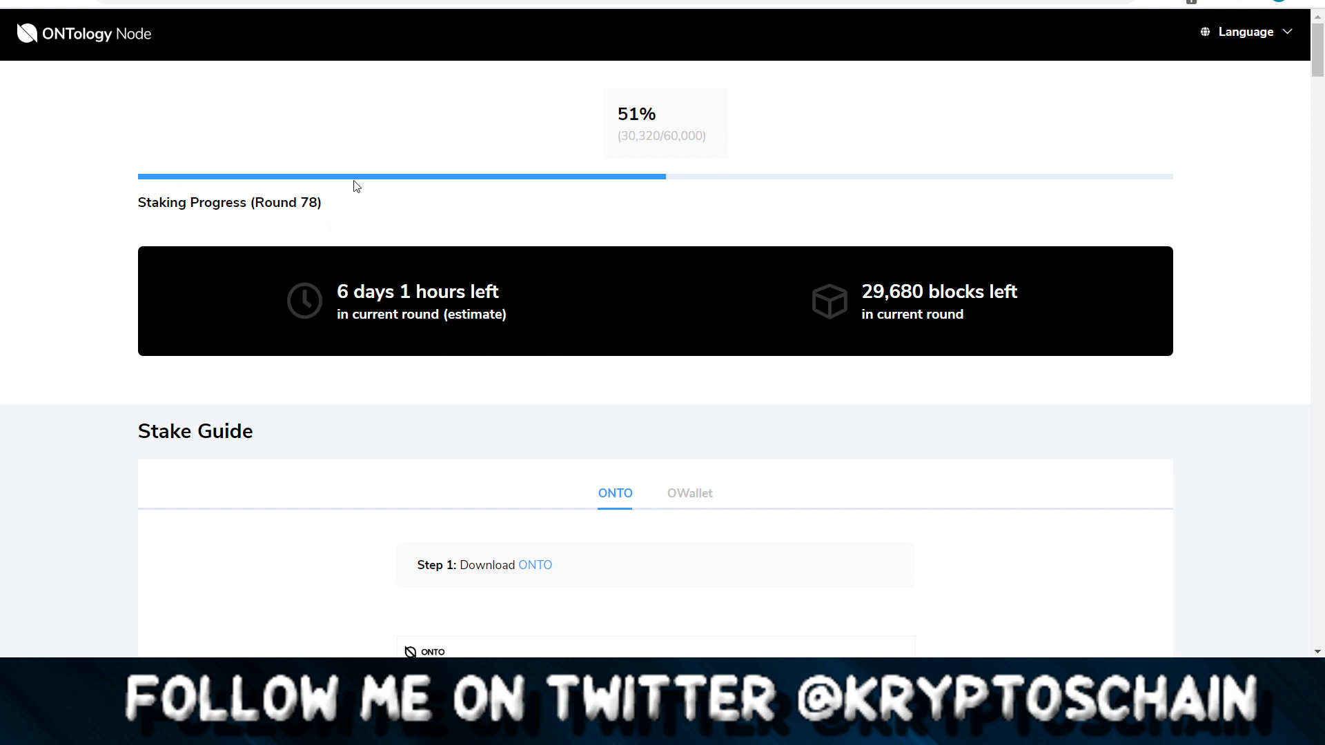
mouse_move(1208, 346)
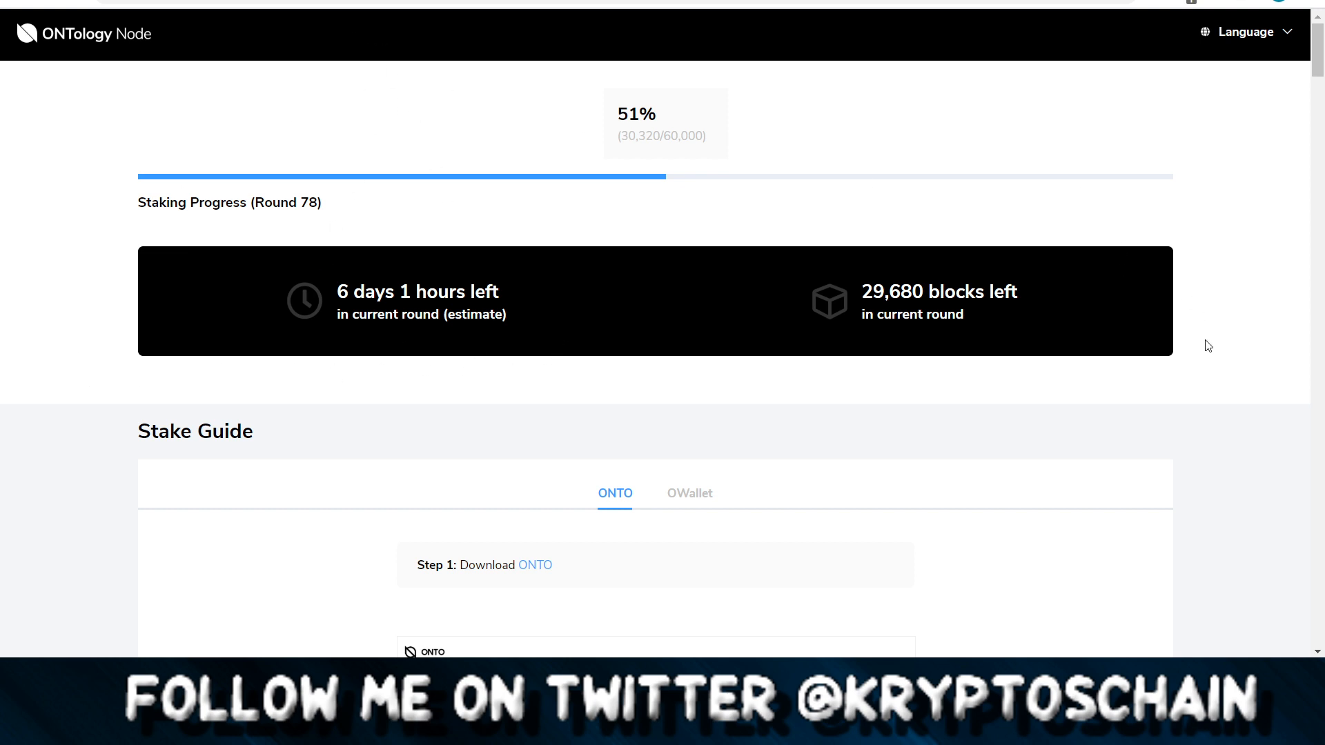
mouse_move(1208, 342)
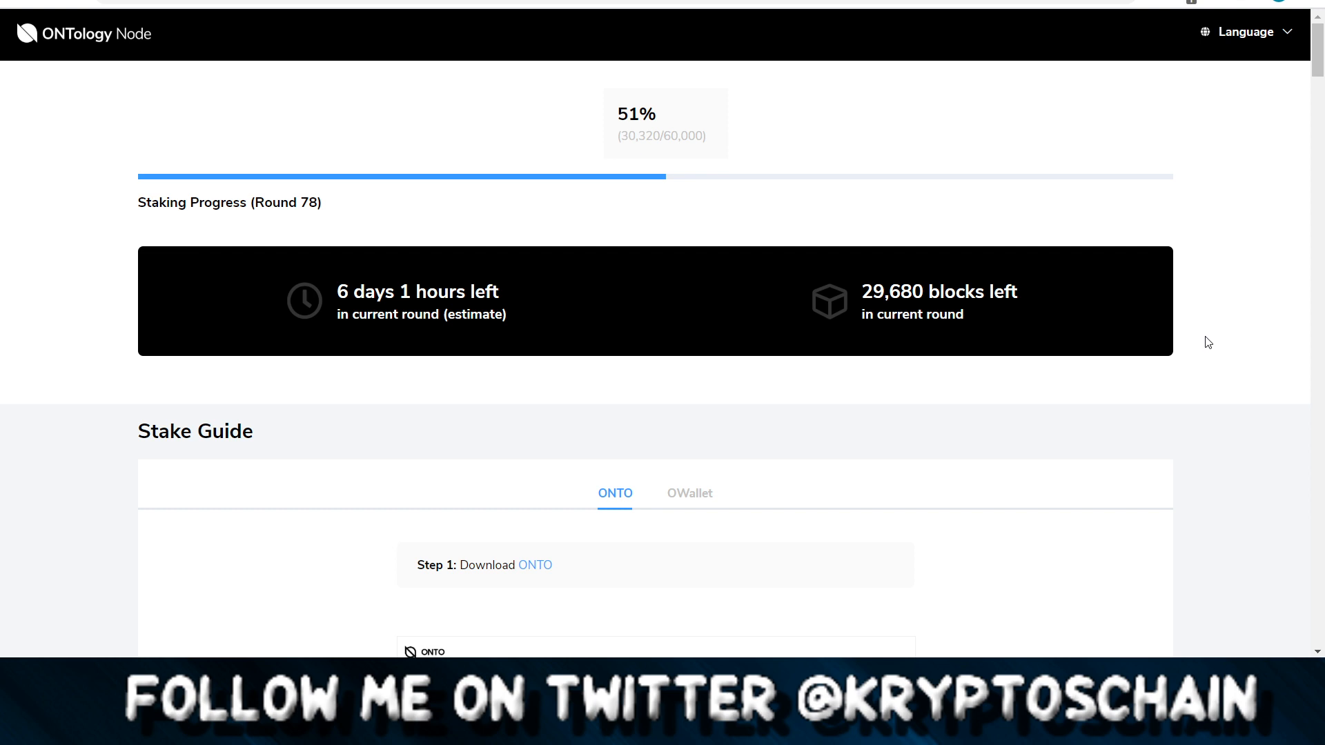
mouse_move(973, 116)
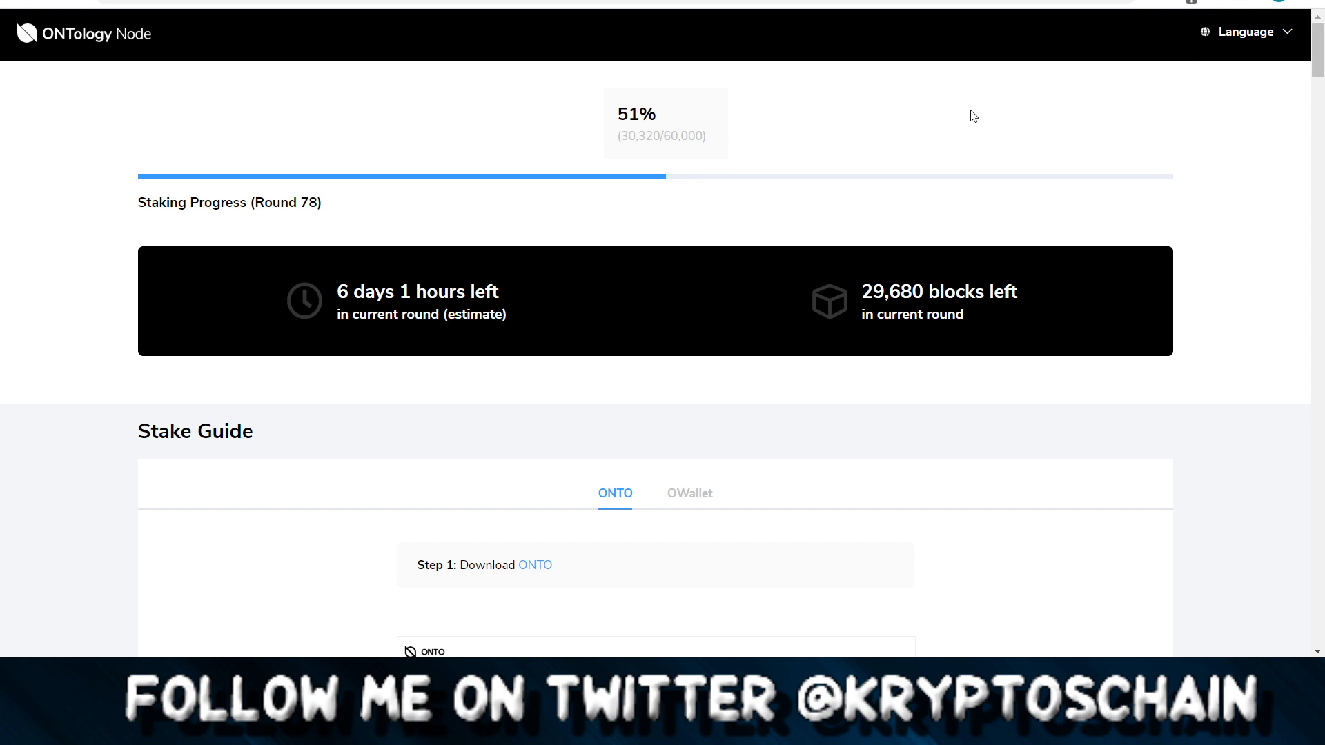
mouse_move(1149, 189)
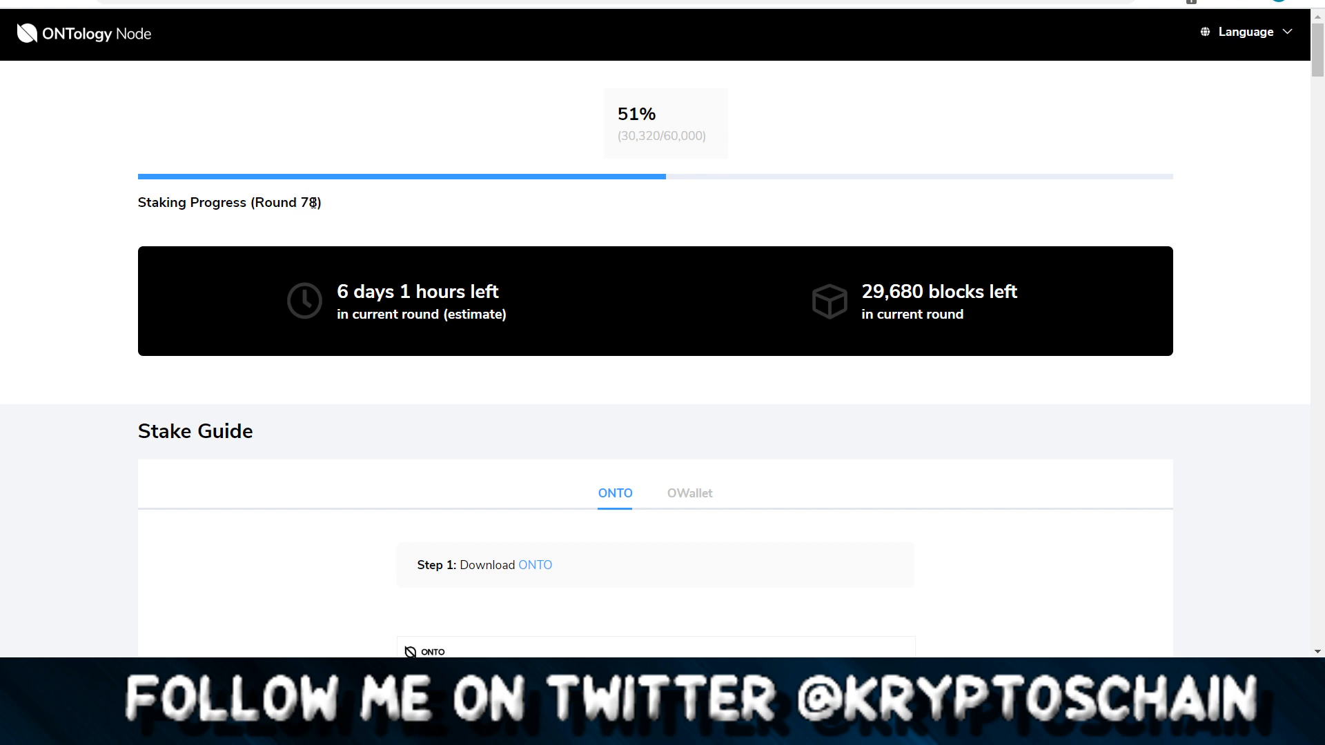
mouse_move(97, 289)
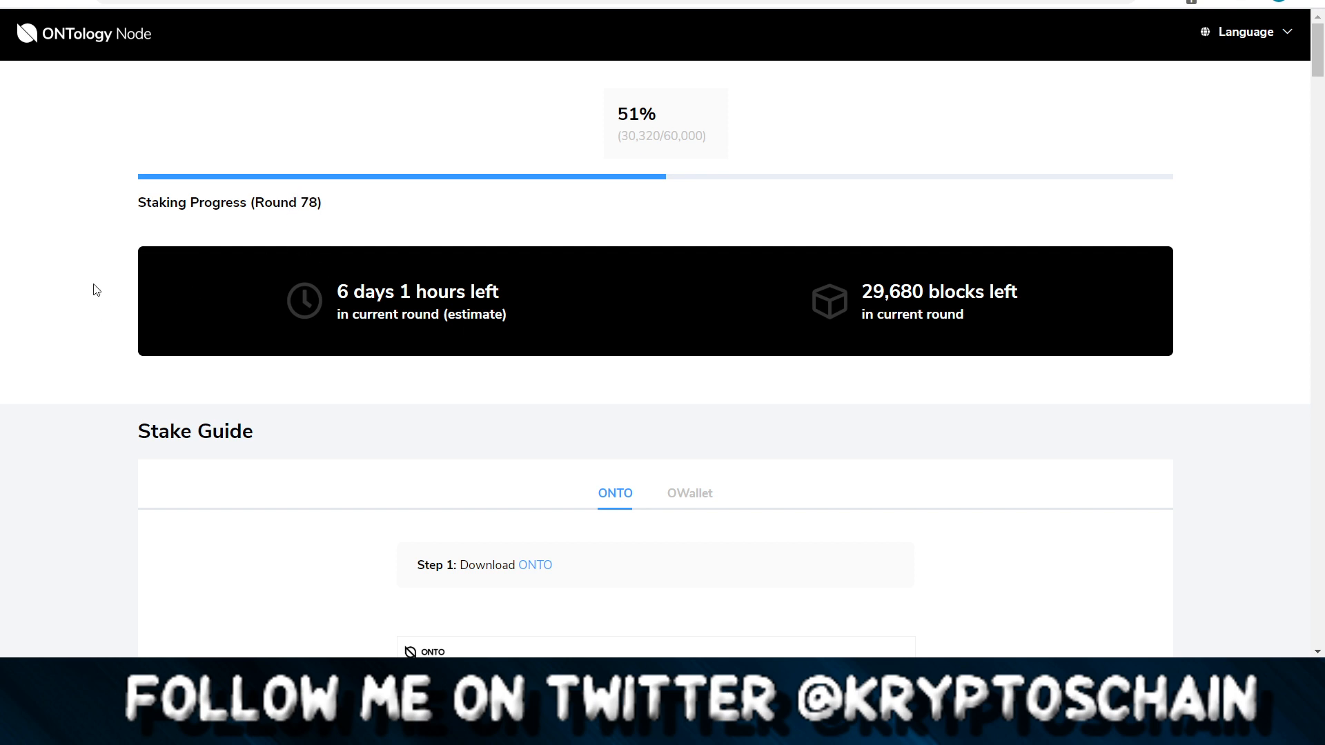
mouse_move(87, 273)
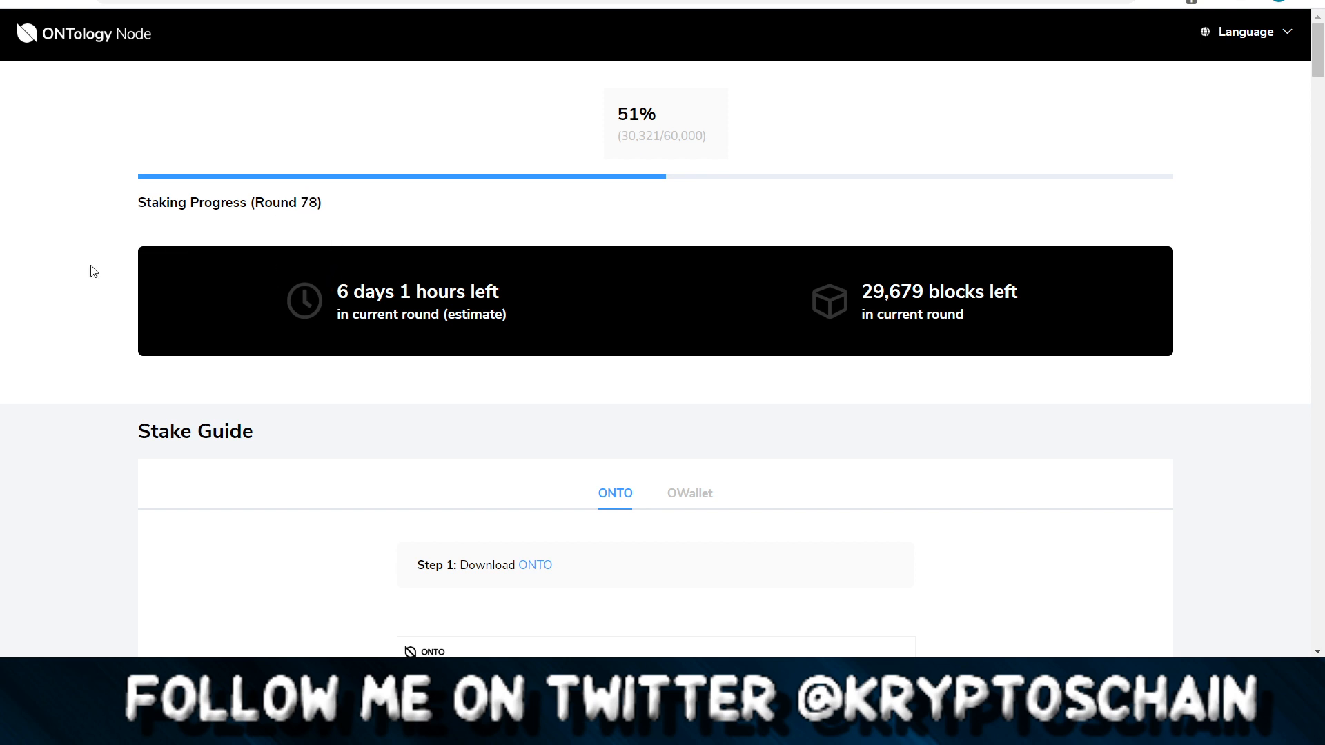
mouse_move(66, 278)
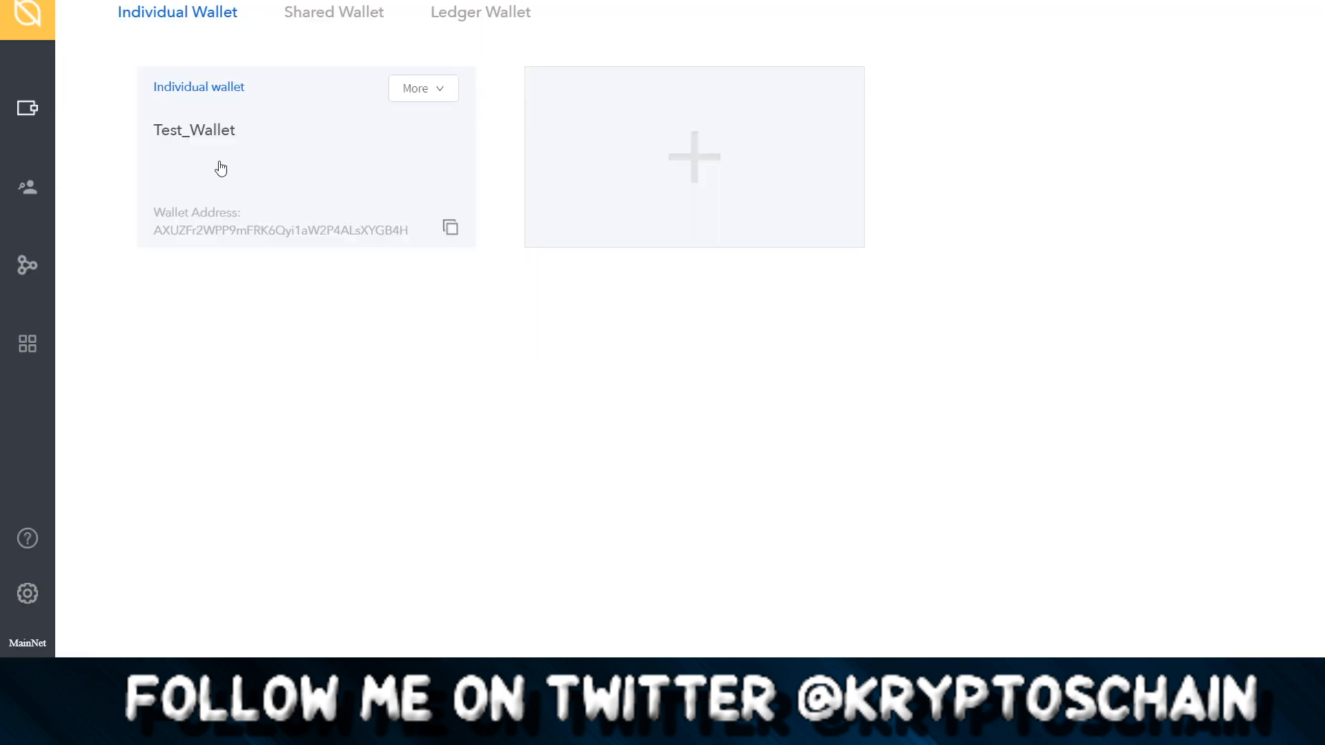
Show Test_Wallet's balances: zero ONT, ONG, SEED and MBL, no transactions.
click(193, 130)
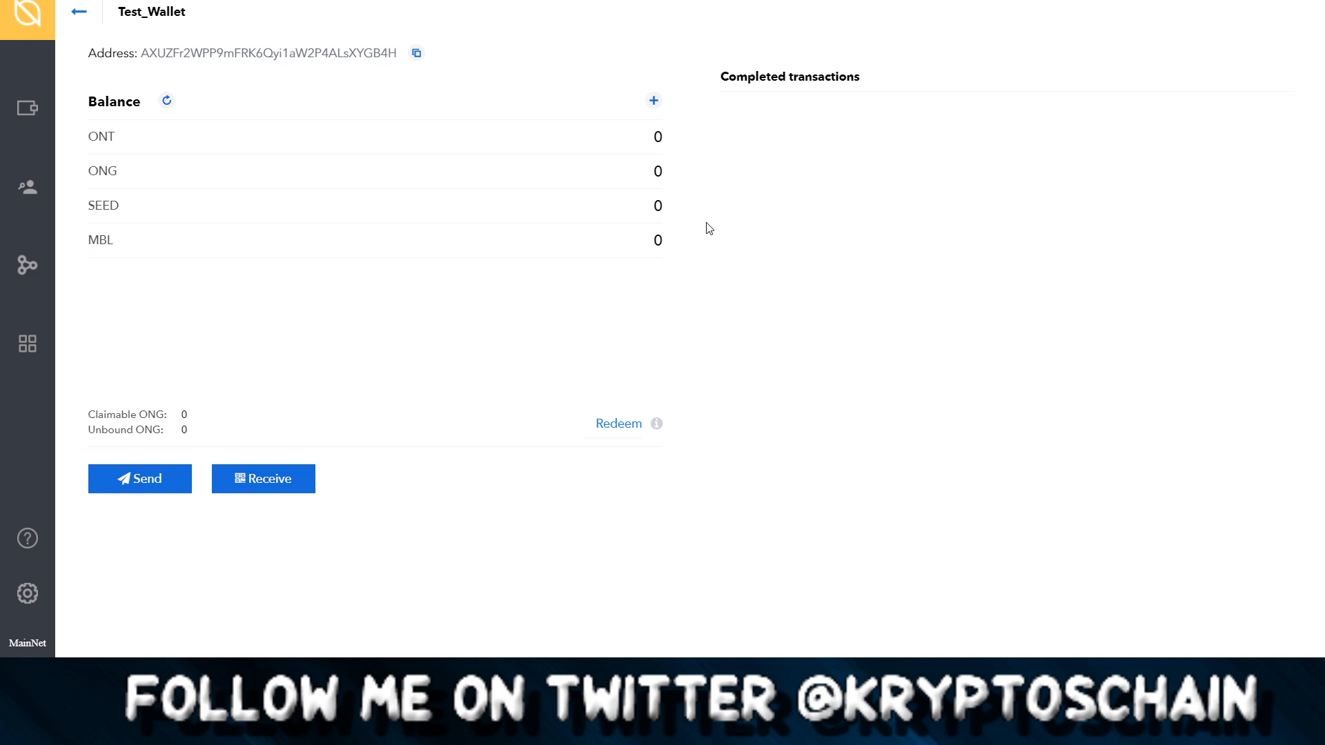
mouse_move(806, 320)
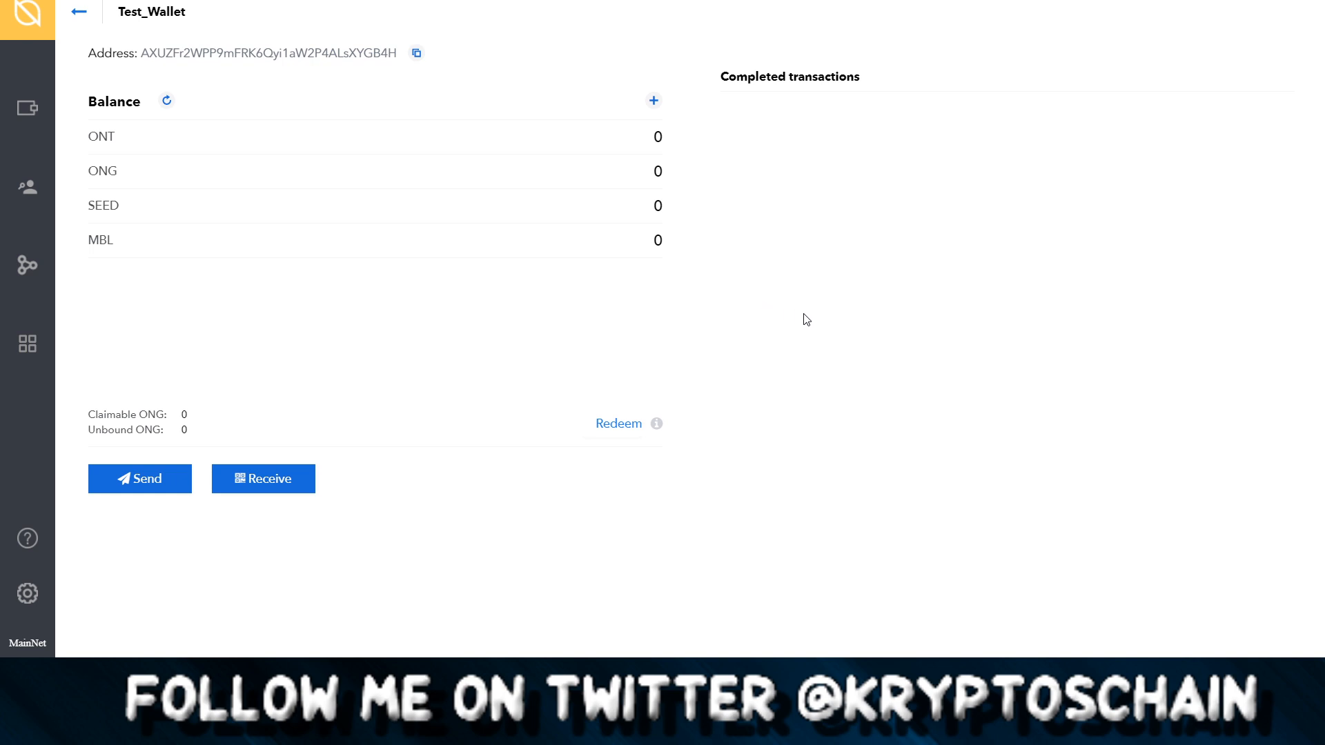
mouse_move(865, 343)
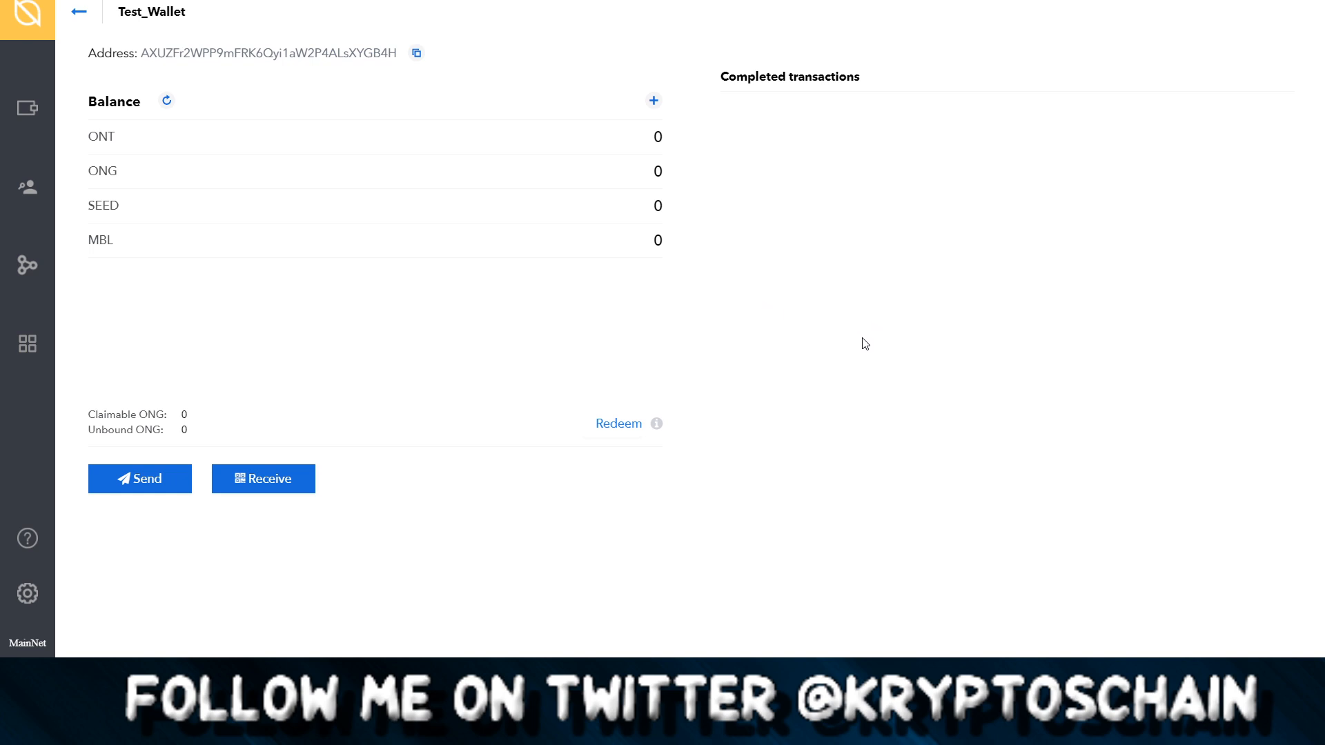
mouse_move(809, 394)
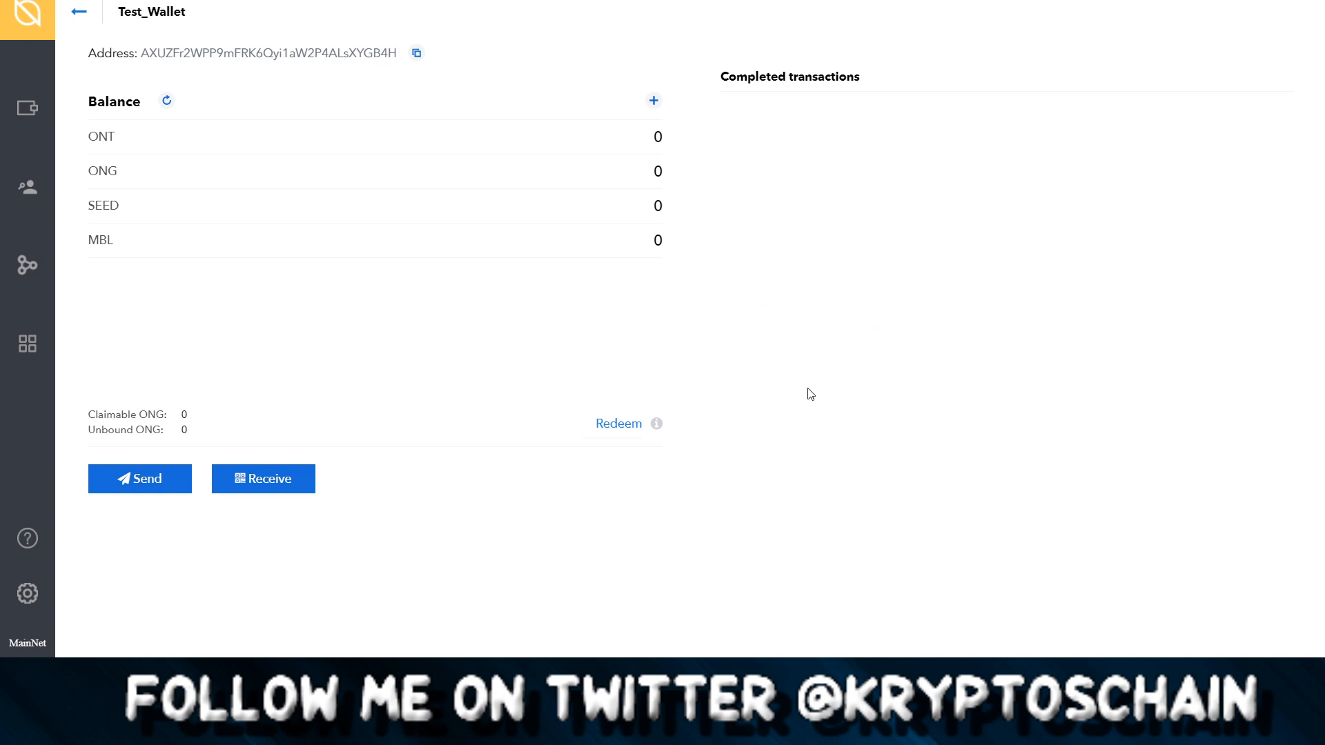
mouse_move(878, 305)
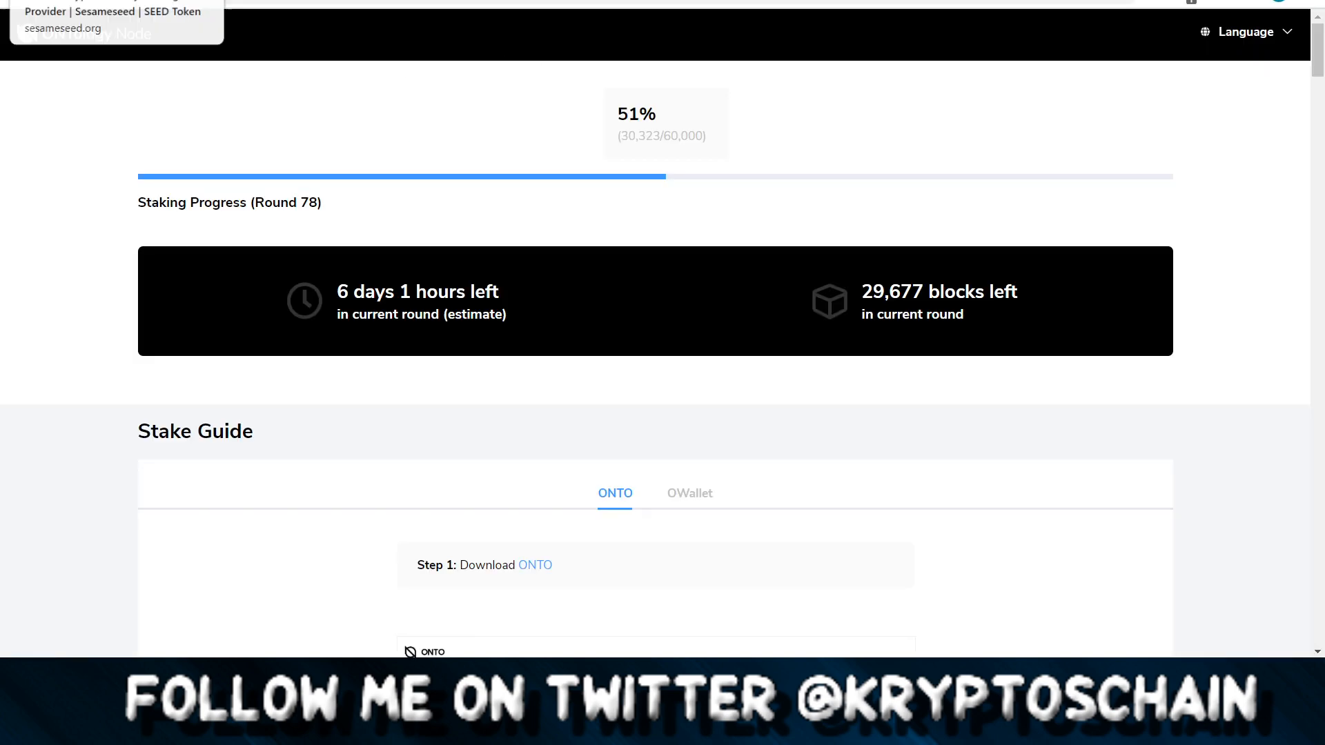
Scroll to the Rewards section and drag the ROI slider to MAX (360+ days), showing 12% ROI.
scroll(down, 3)
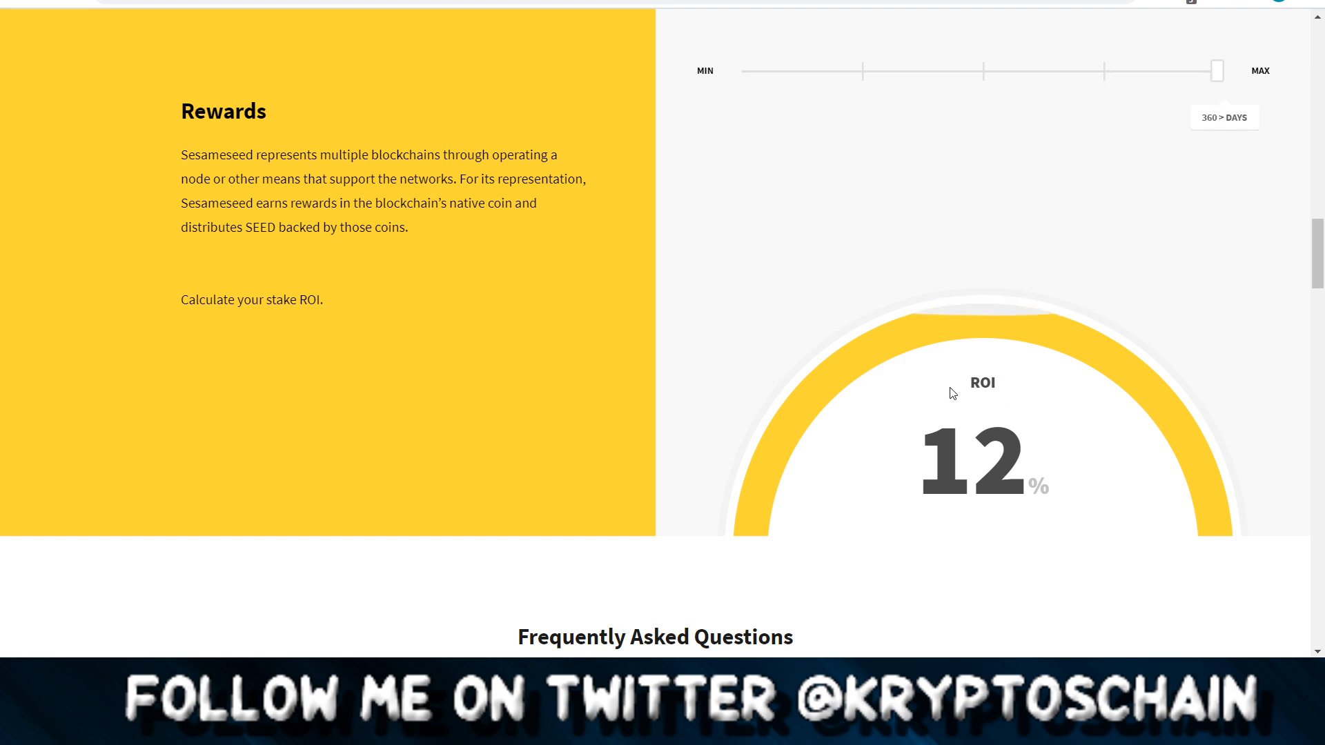
mouse_move(1060, 266)
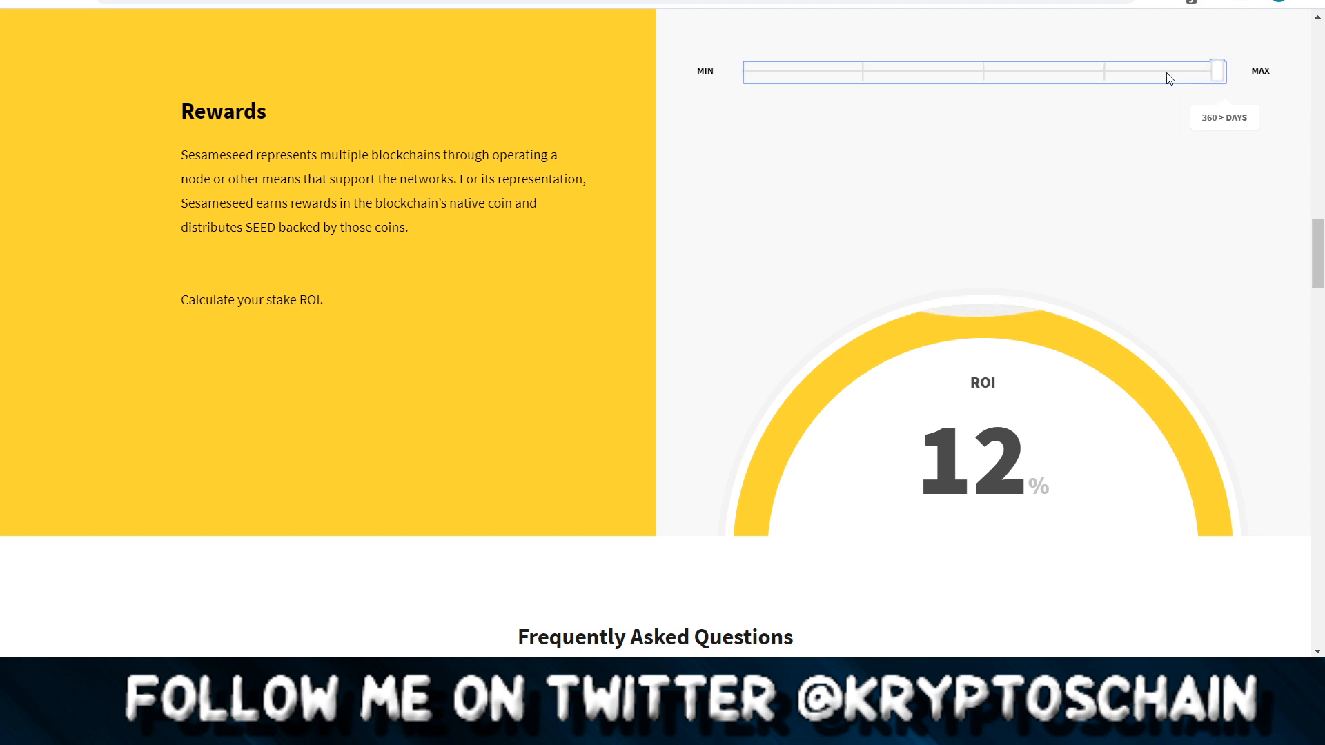
drag(1215, 71, 864, 71)
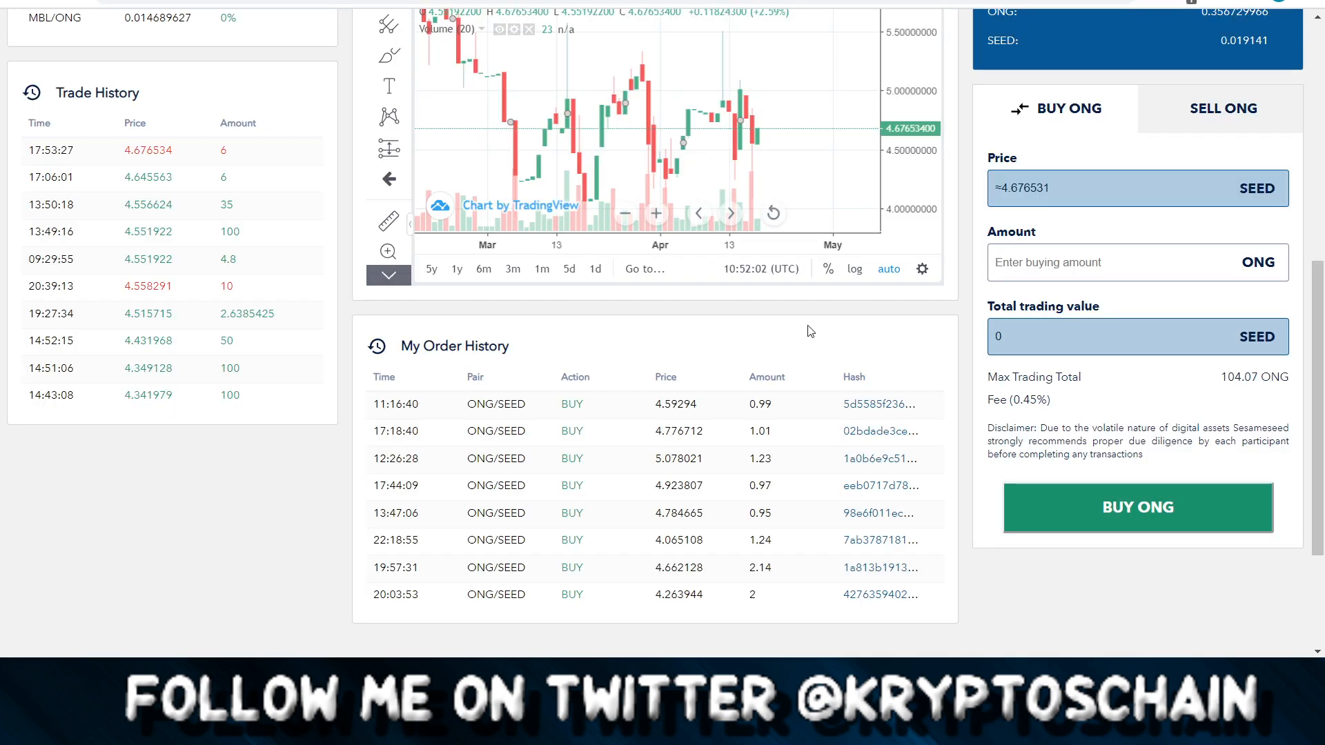
mouse_move(863, 335)
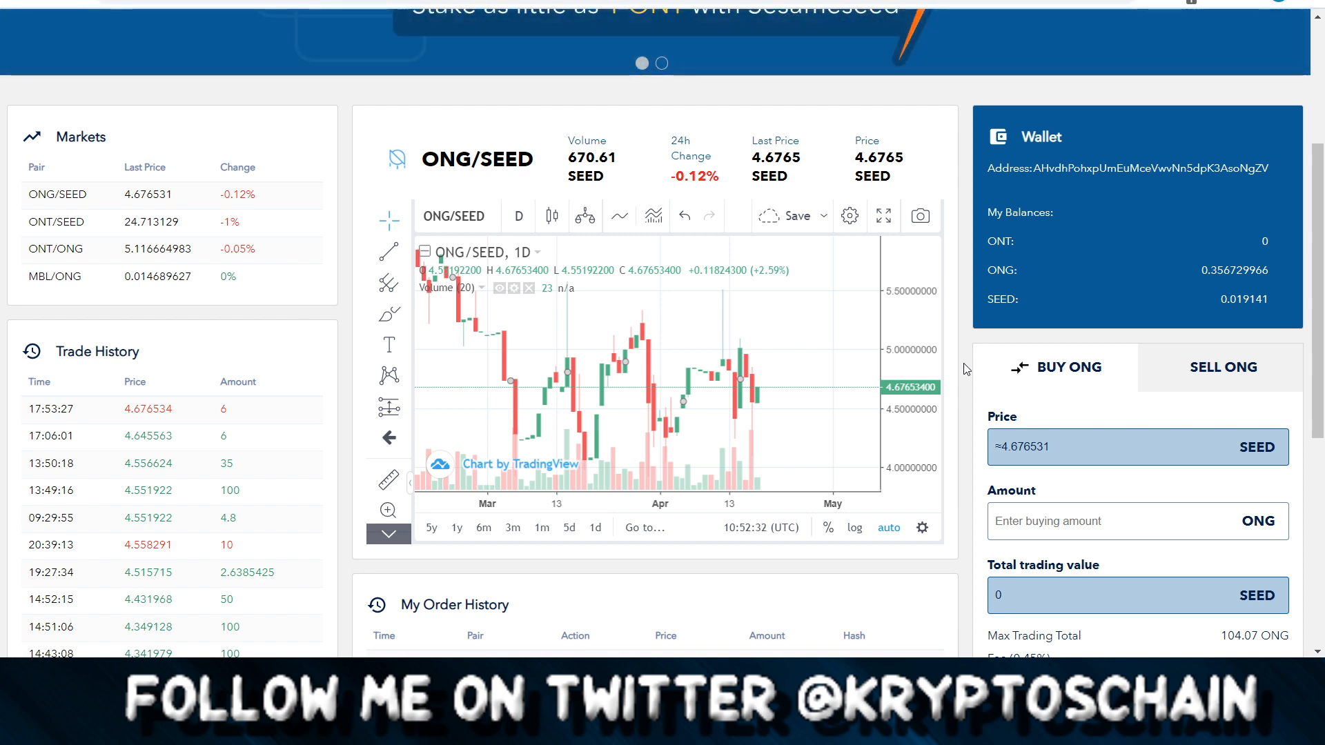
scroll(down, 3)
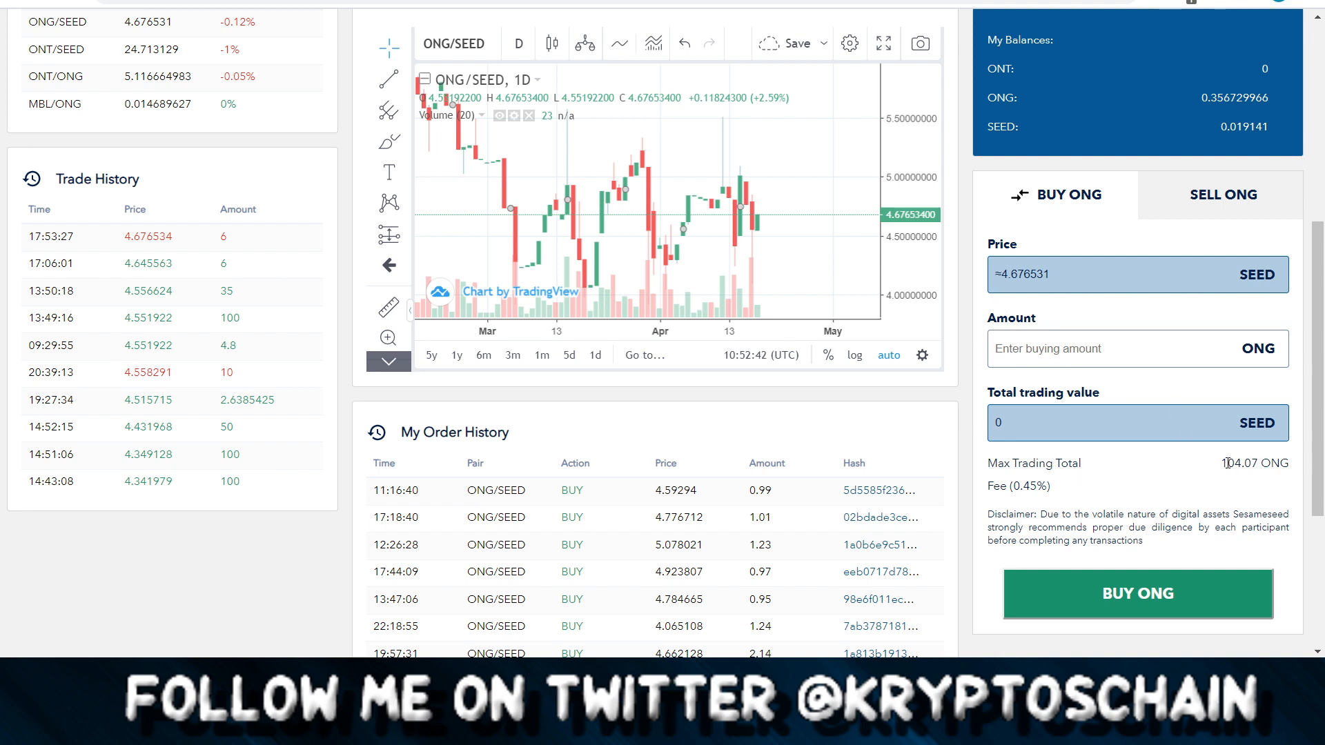
mouse_move(1106, 297)
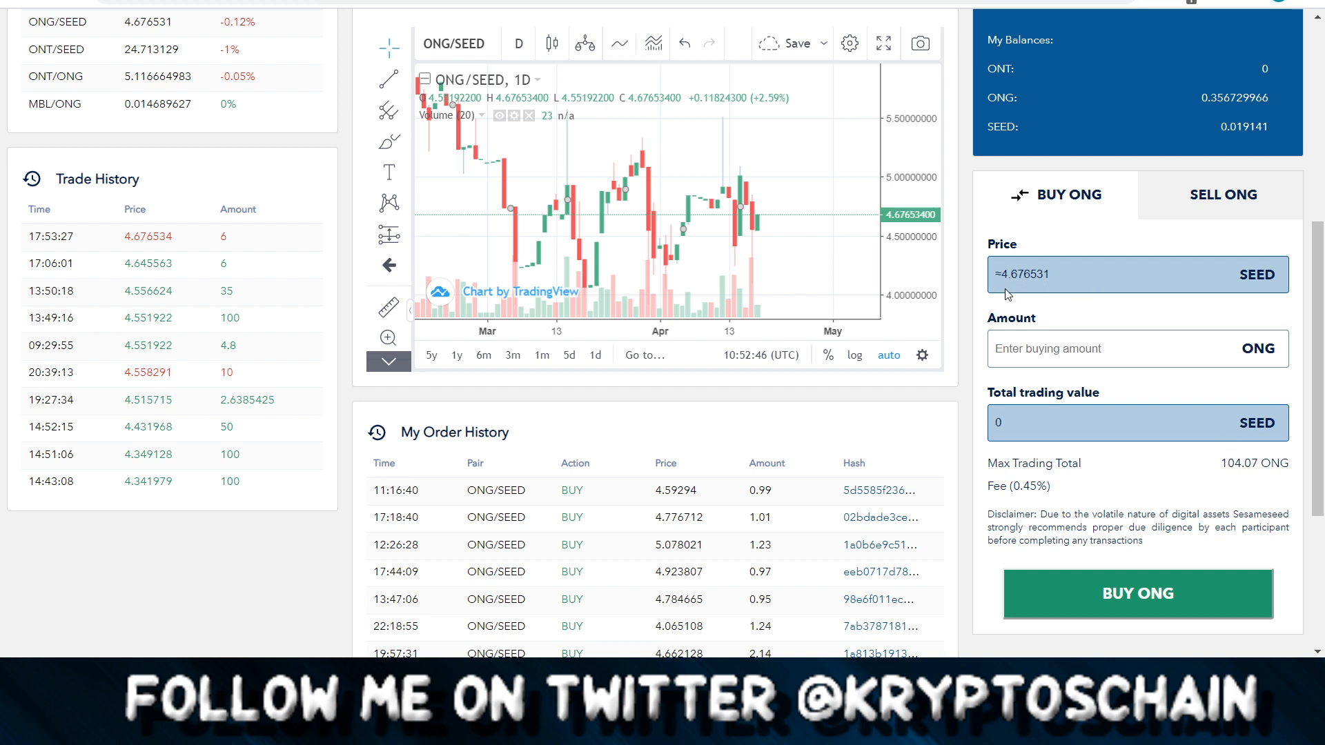
mouse_move(961, 366)
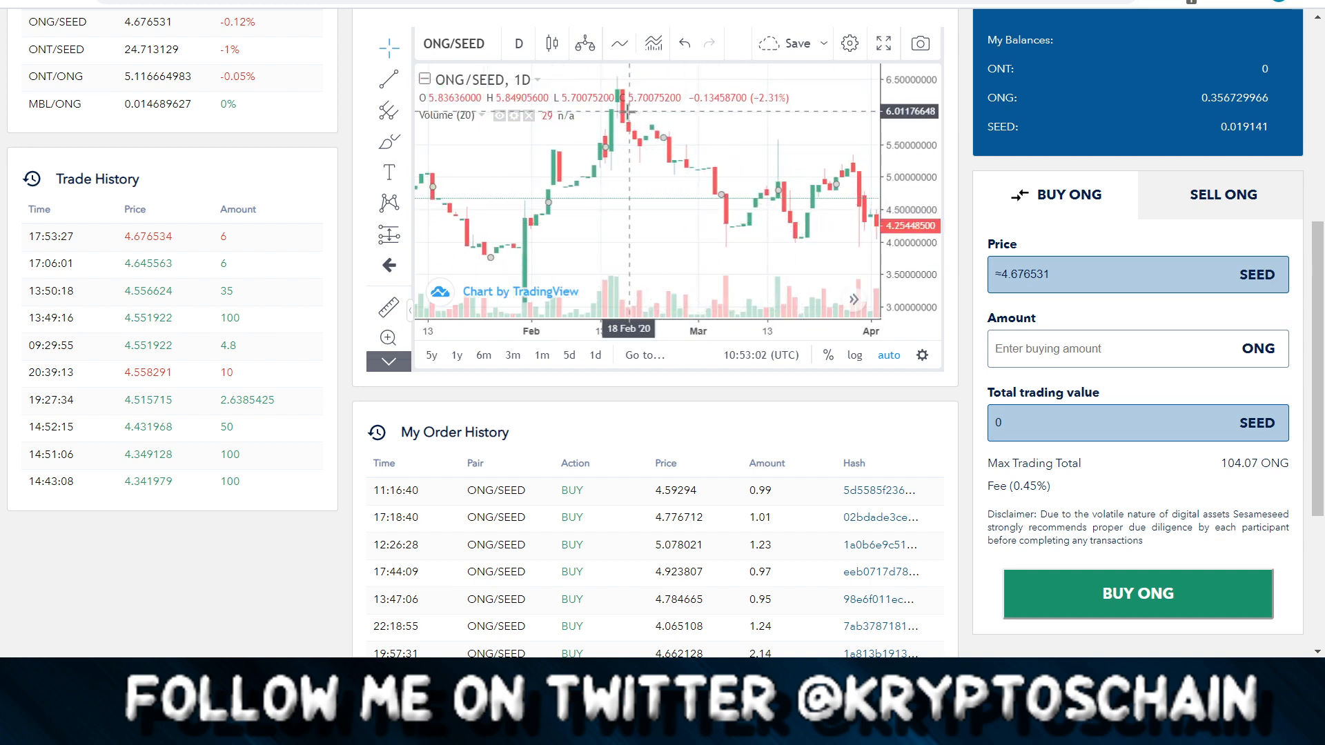
mouse_move(625, 110)
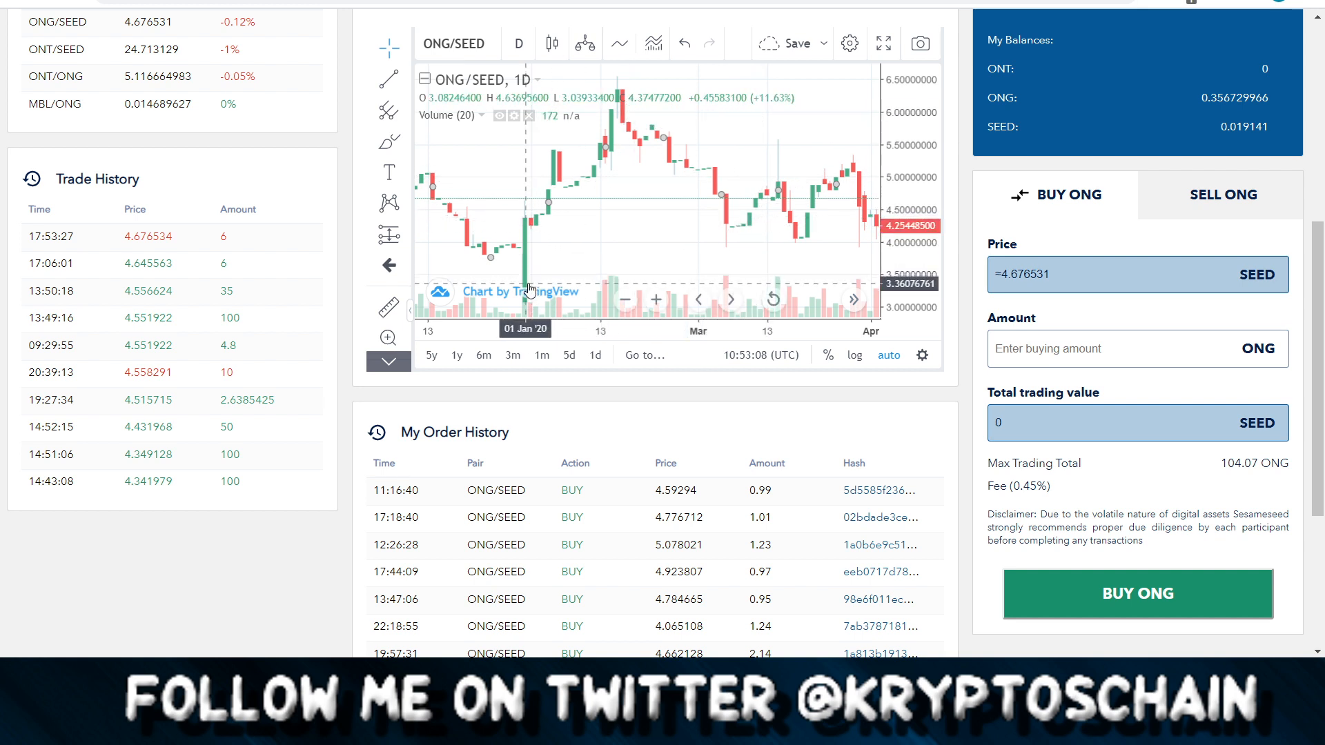
mouse_move(585, 274)
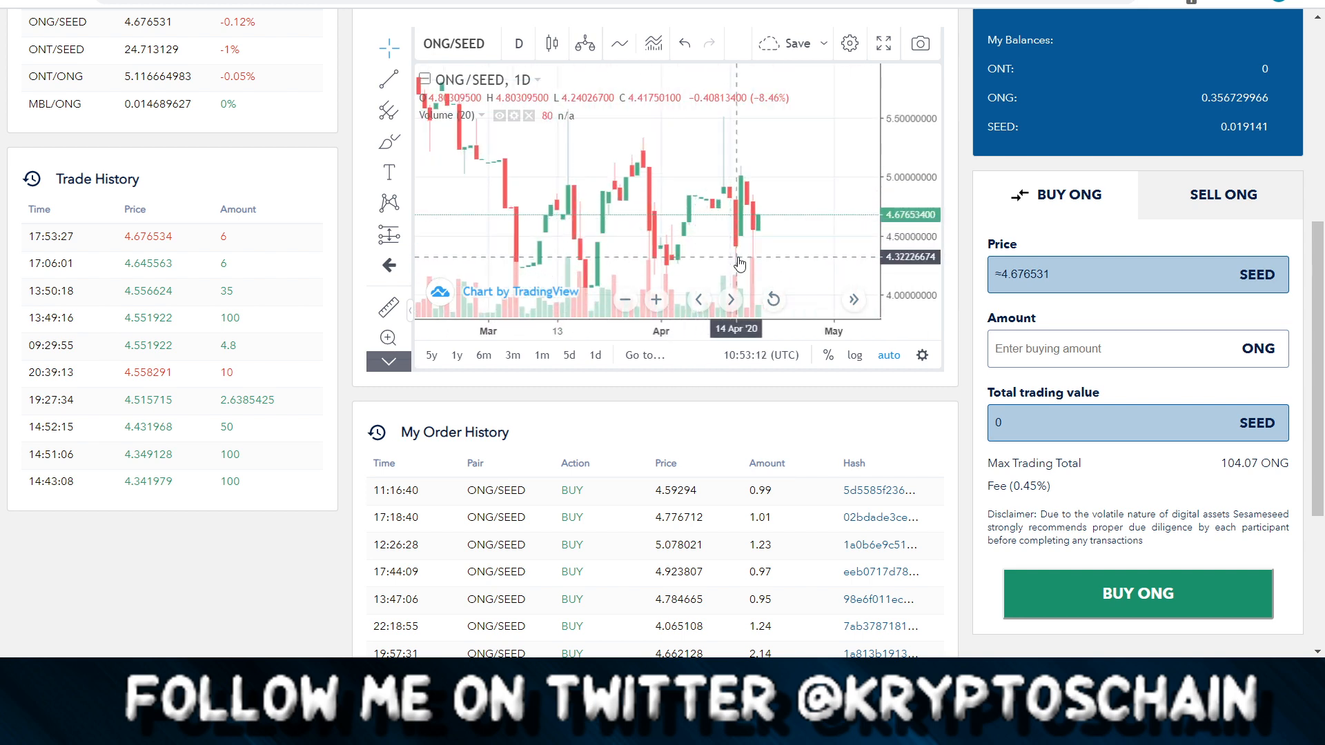
mouse_move(756, 249)
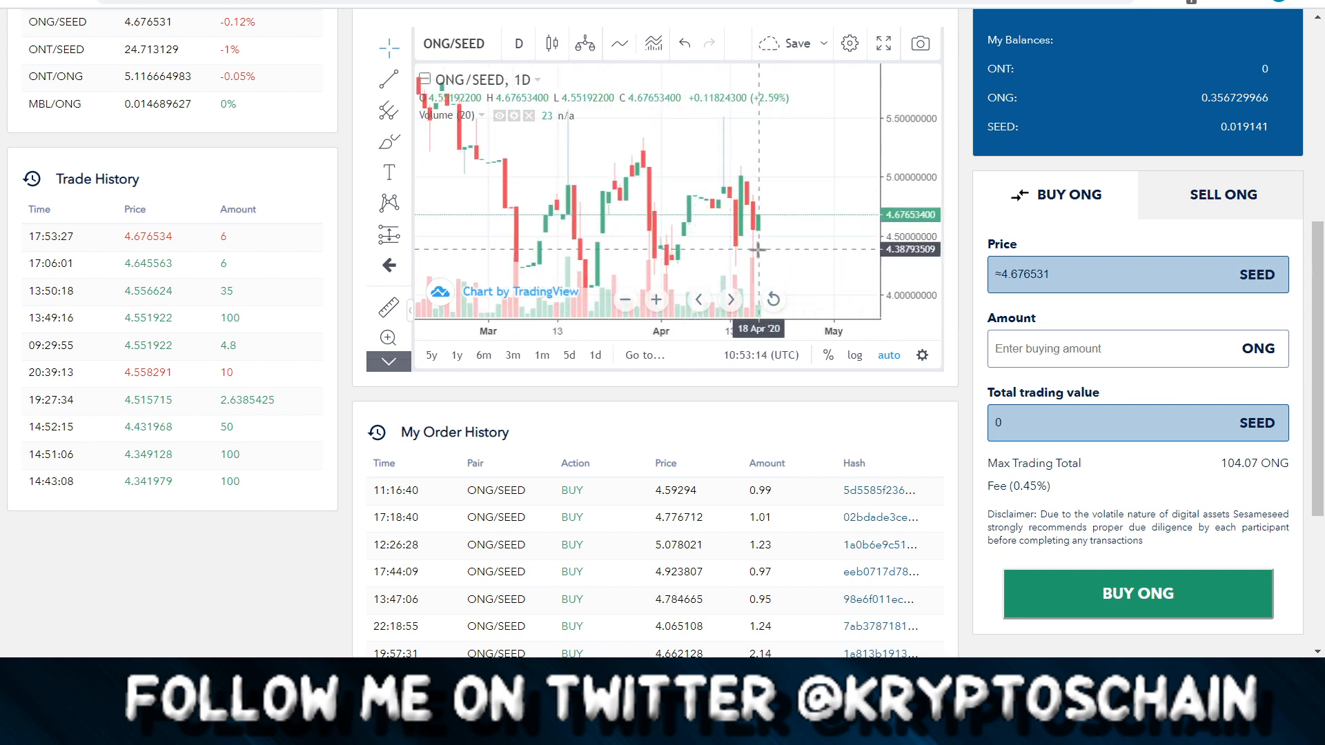